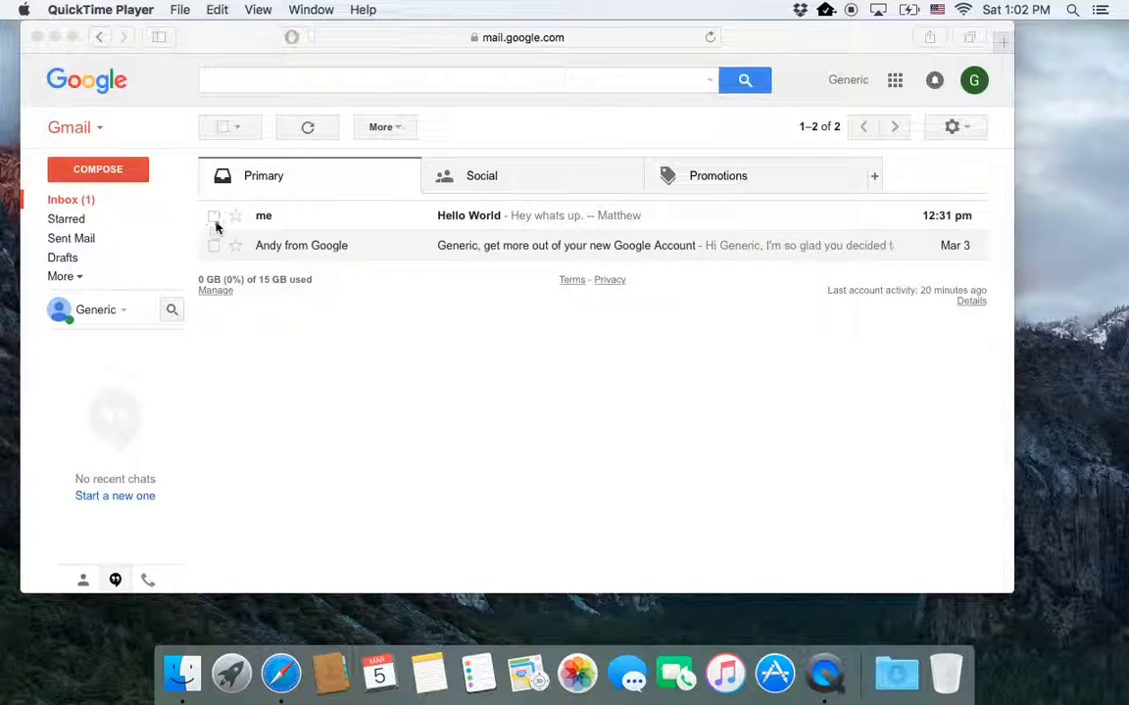
Step: Tick the Hello World conversation's checkbox so bulk actions become available
{"action": "left_click", "coordinate": [213, 216]}
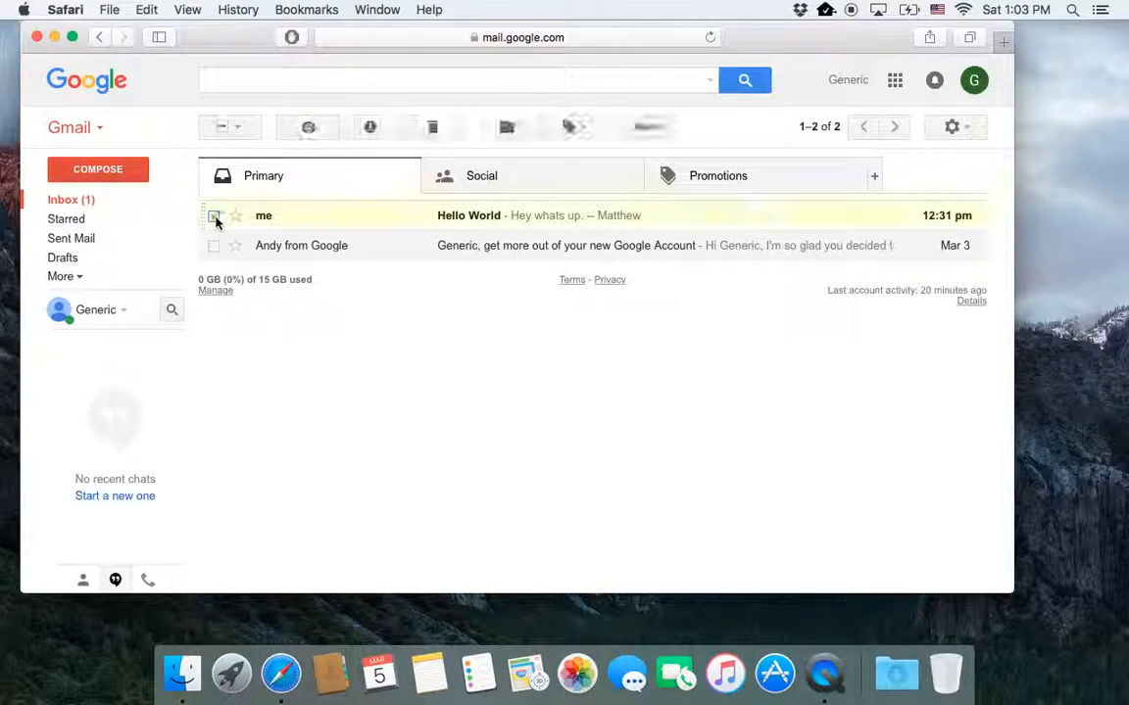
{"action": "left_click", "coordinate": [213, 216]}
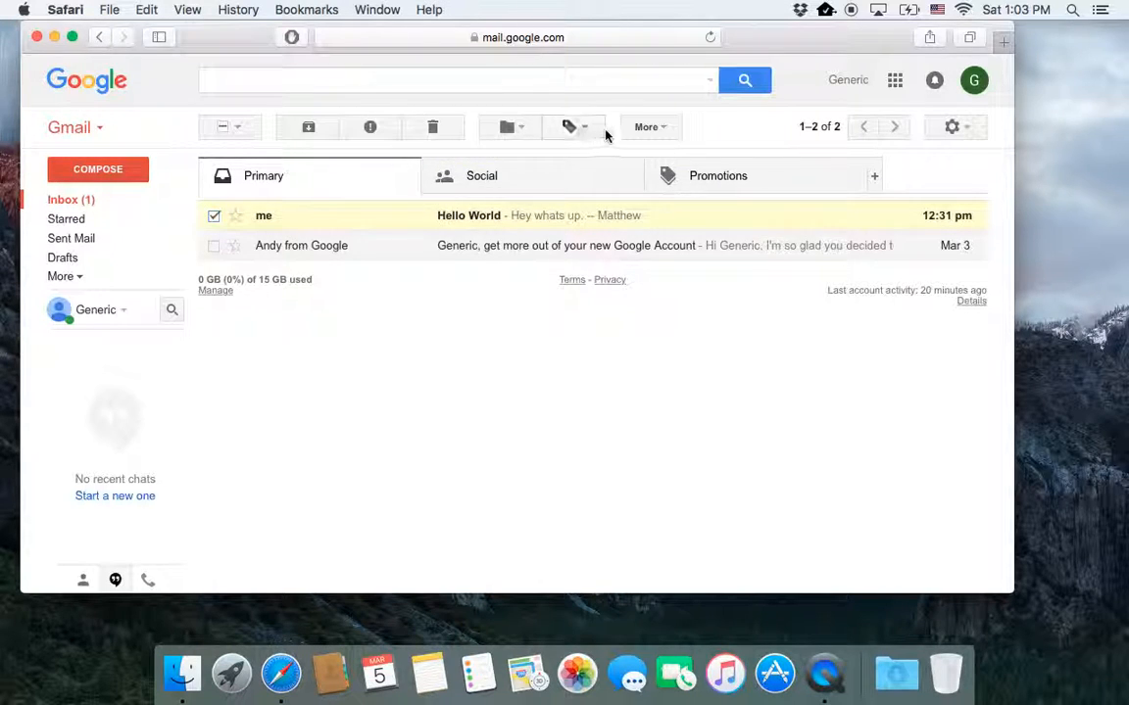
{"action": "left_click", "coordinate": [646, 126]}
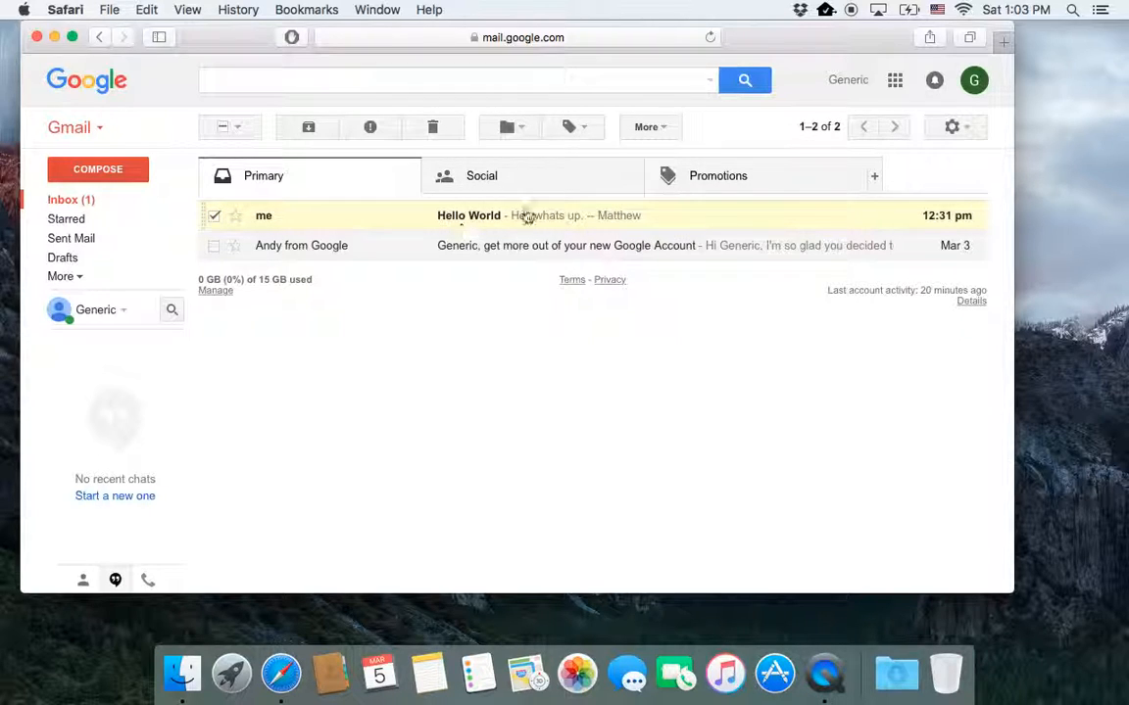
Step: Open the Hello World conversation from the inbox row
{"action": "left_click", "coordinate": [468, 215]}
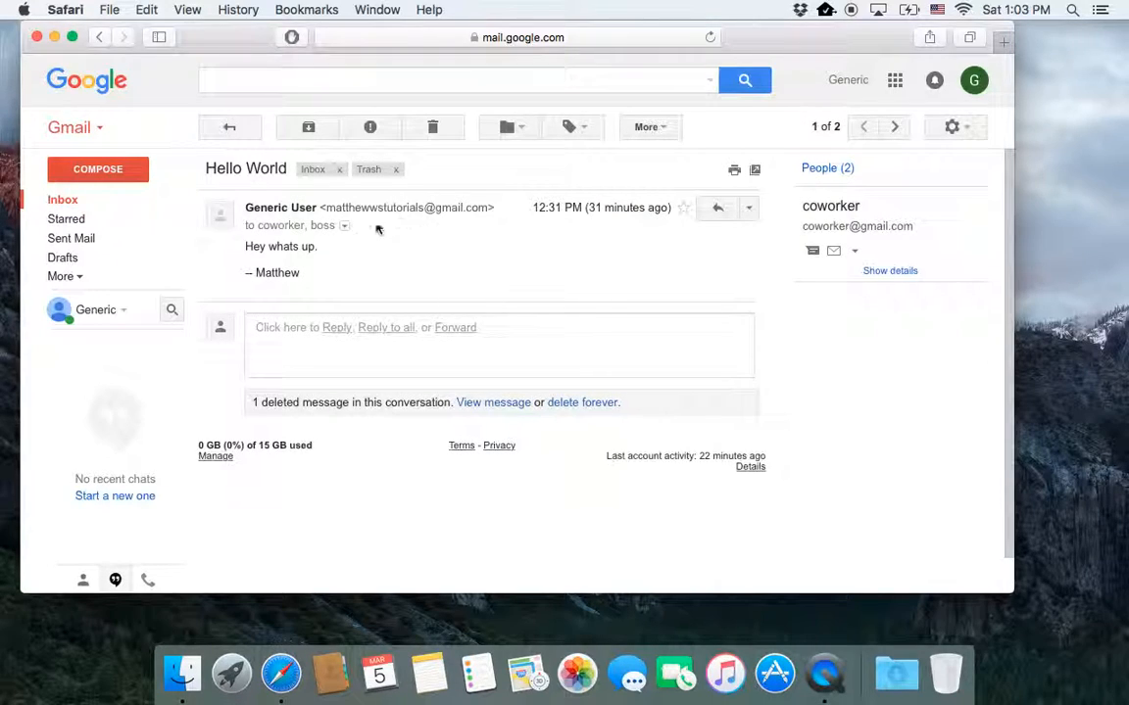
{"action": "mouse_move", "coordinate": [372, 260]}
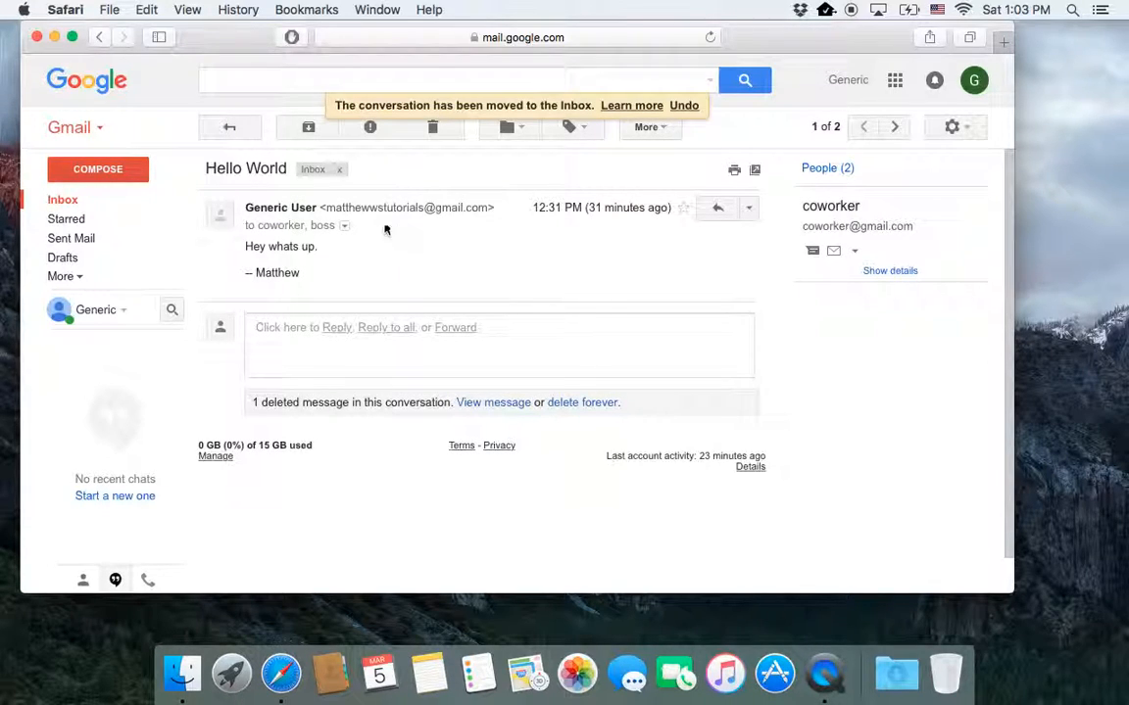
{"action": "mouse_move", "coordinate": [390, 261]}
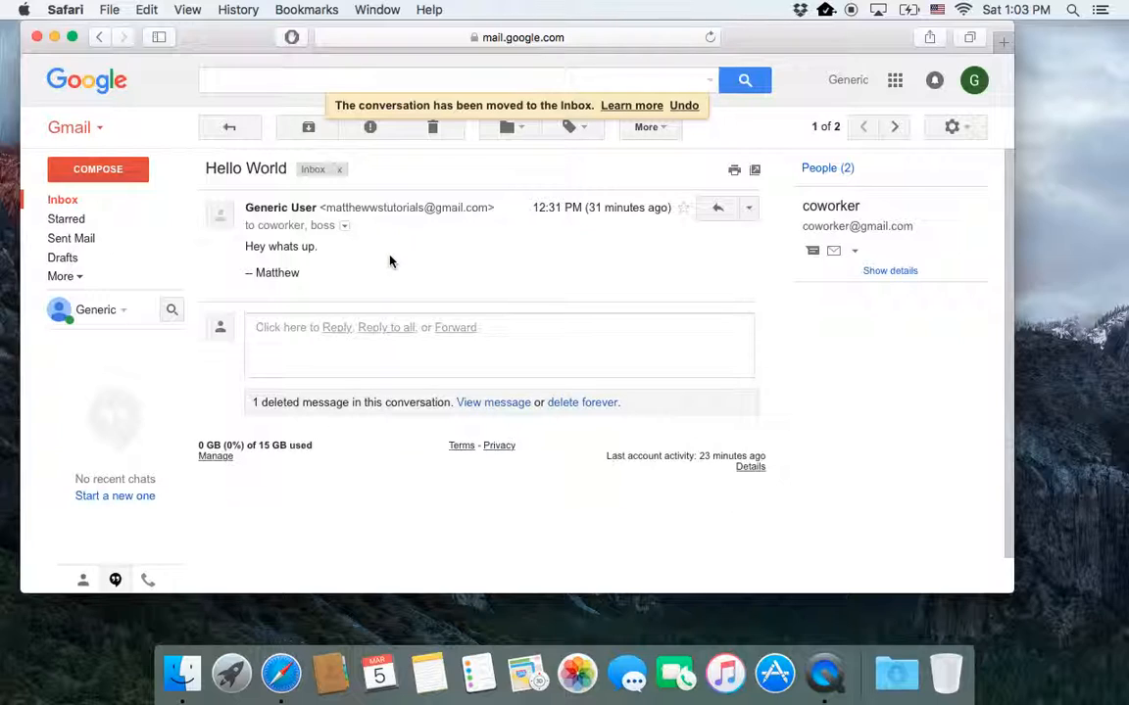
{"action": "mouse_move", "coordinate": [670, 258]}
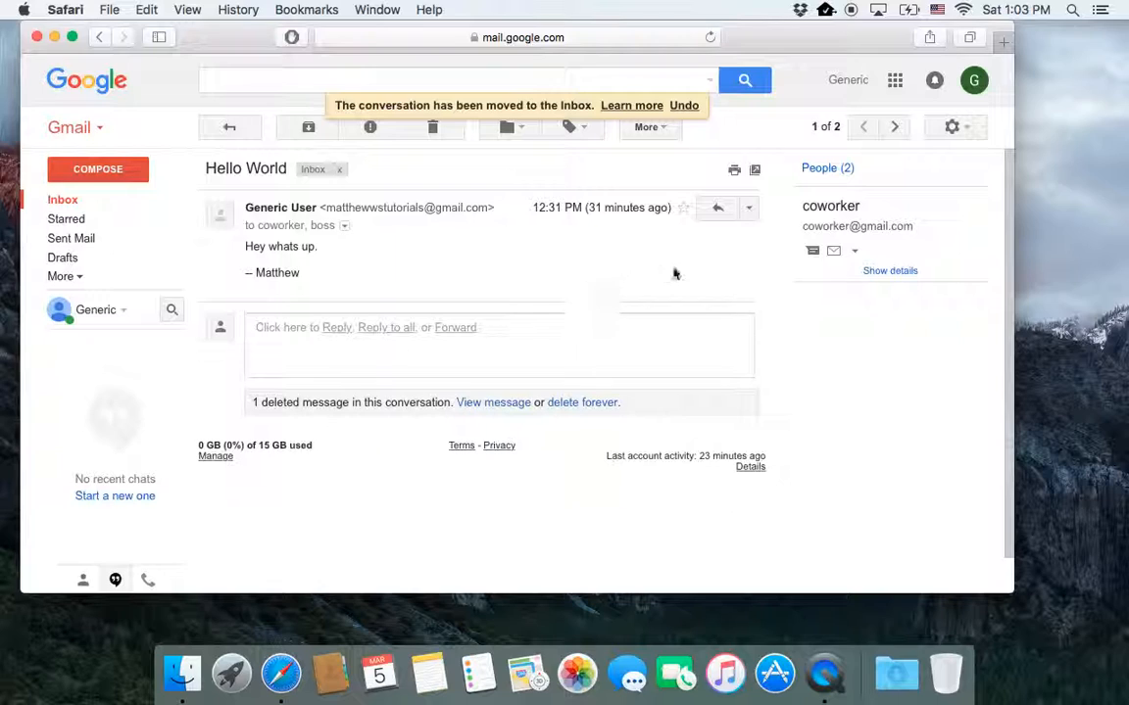
{"action": "mouse_move", "coordinate": [718, 208]}
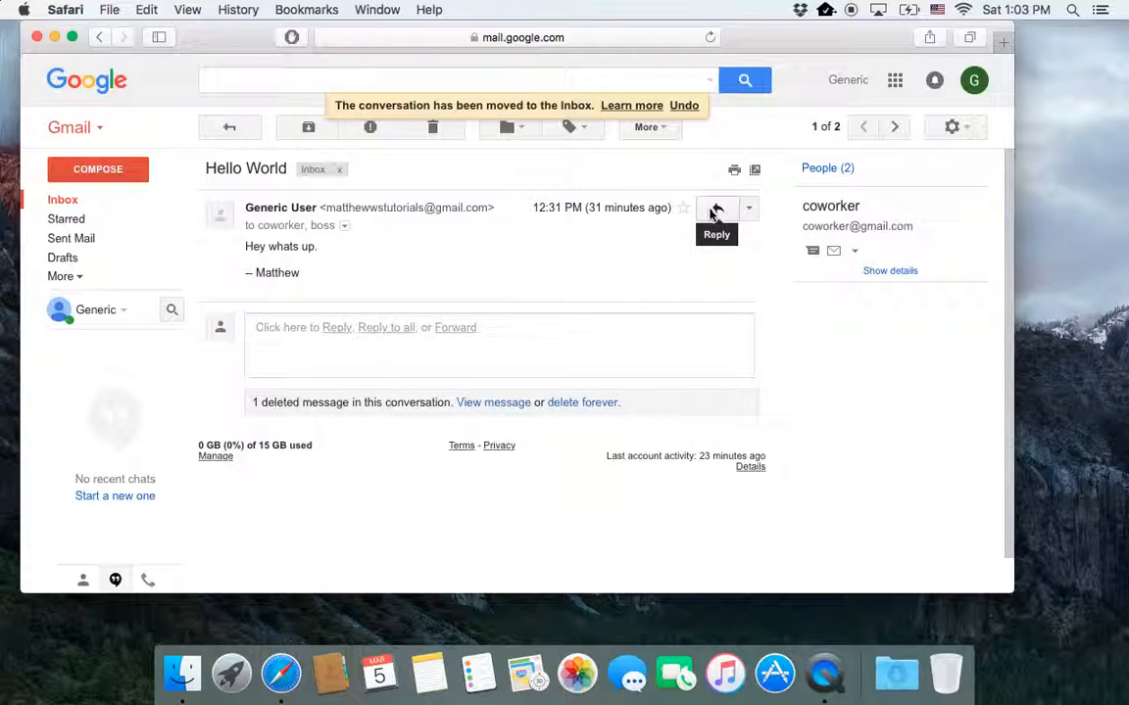
{"action": "mouse_move", "coordinate": [715, 208]}
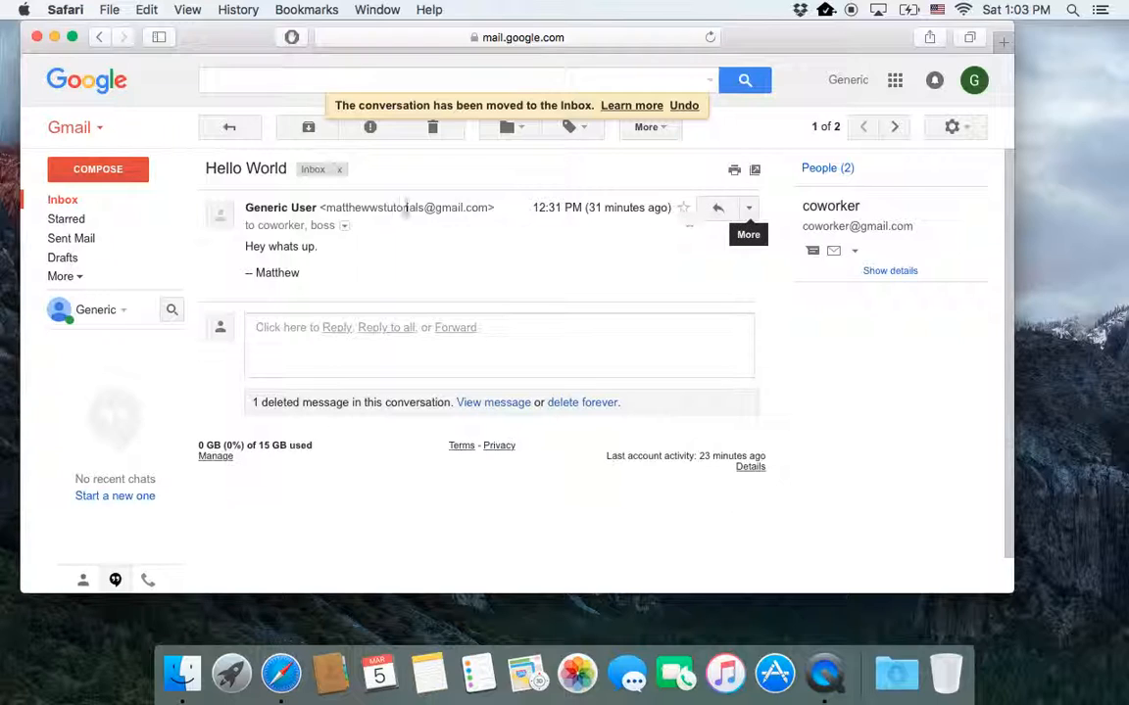
{"action": "mouse_move", "coordinate": [284, 219]}
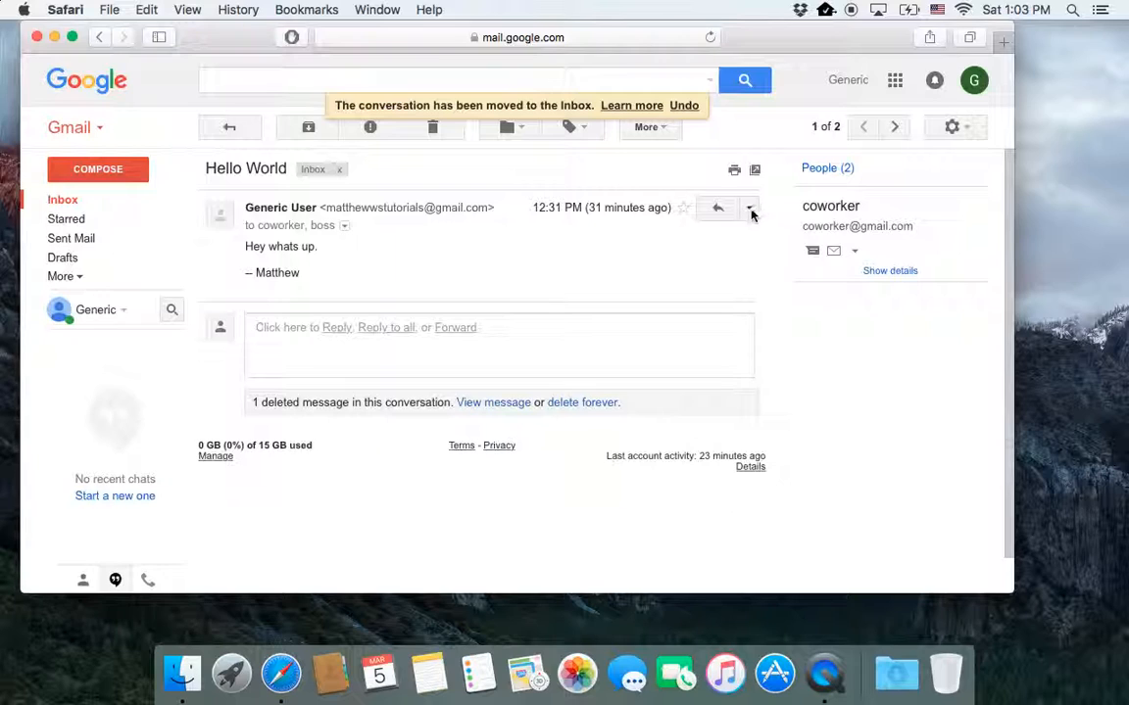
Step: Show the More actions menu for the Hello World message
{"action": "left_click", "coordinate": [748, 208]}
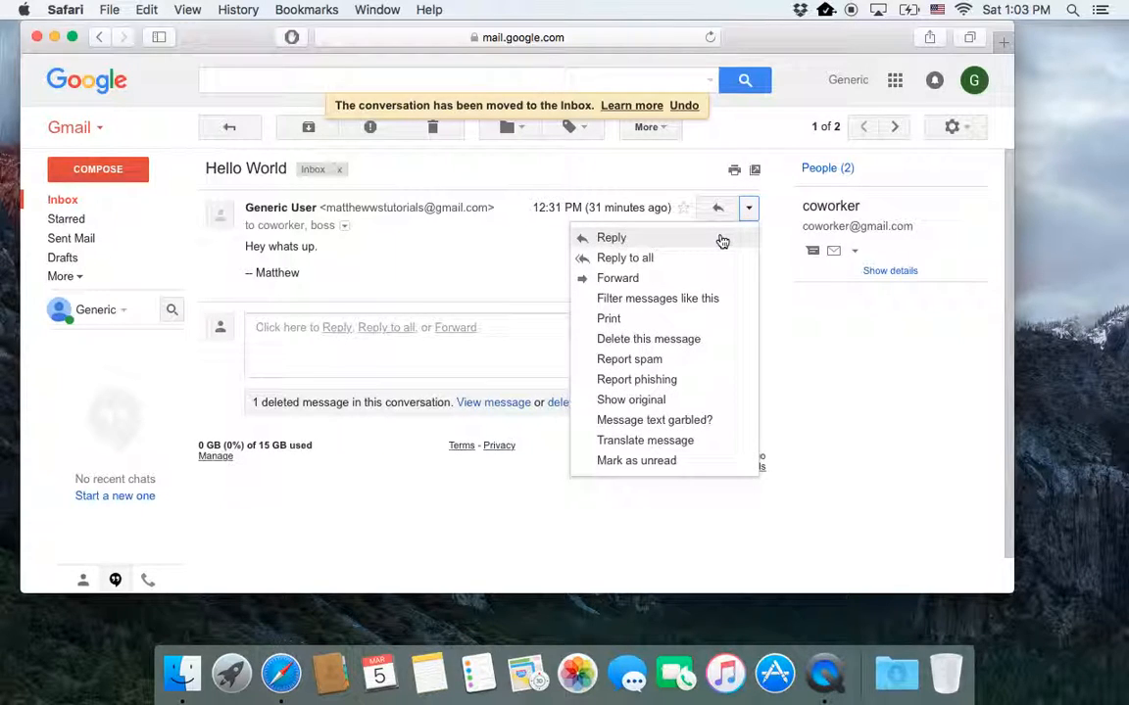
{"action": "mouse_move", "coordinate": [421, 247]}
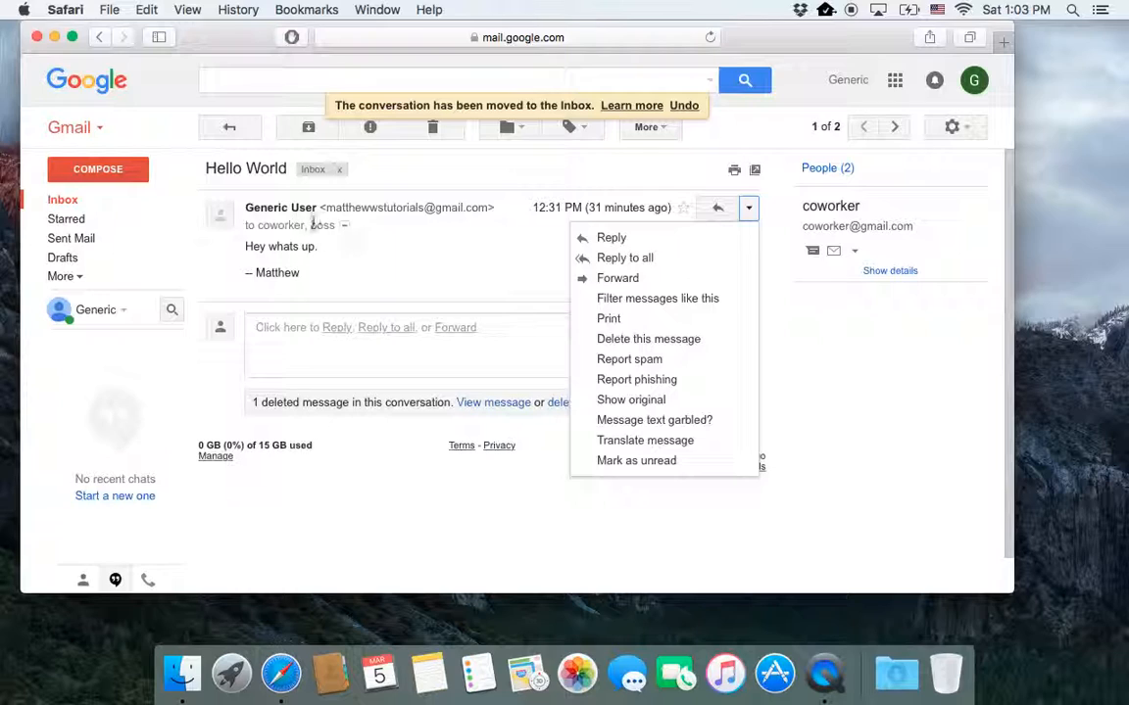
{"action": "mouse_move", "coordinate": [618, 278]}
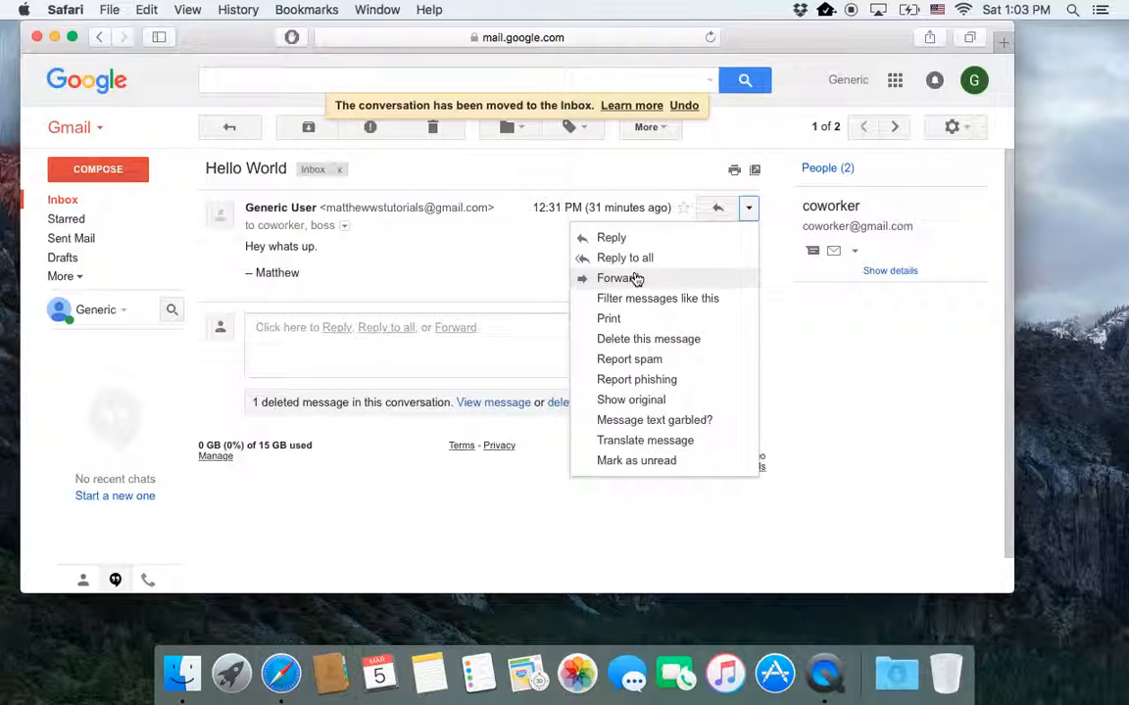
{"action": "mouse_move", "coordinate": [611, 238]}
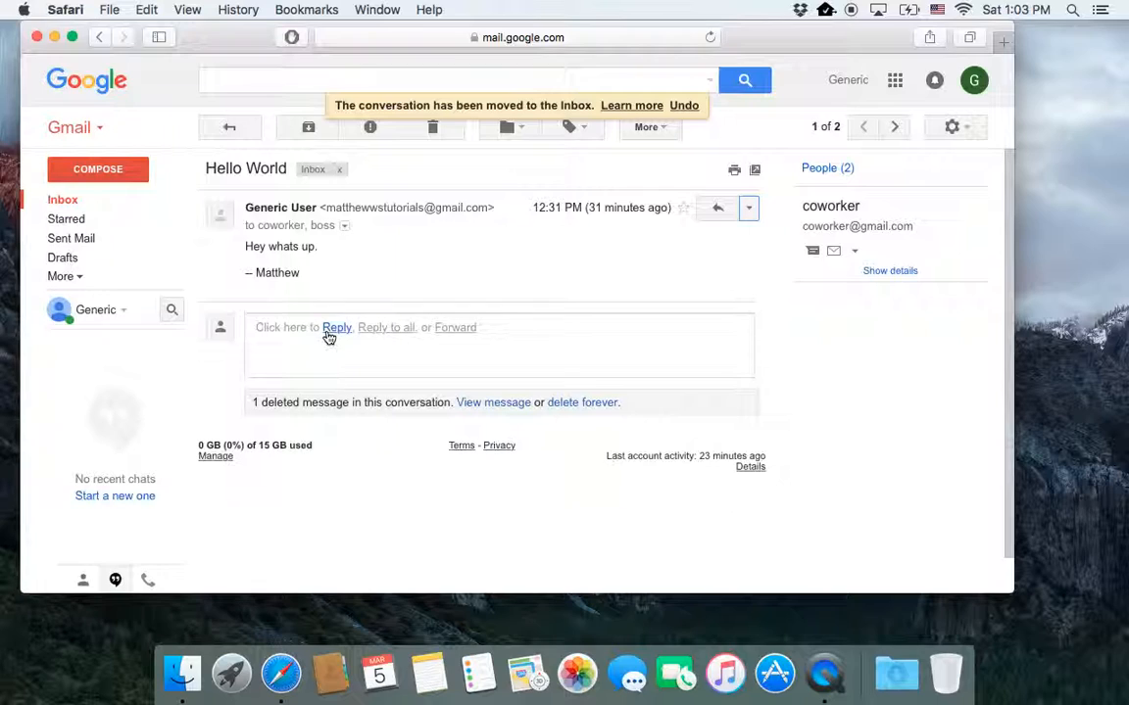
{"action": "mouse_move", "coordinate": [455, 327]}
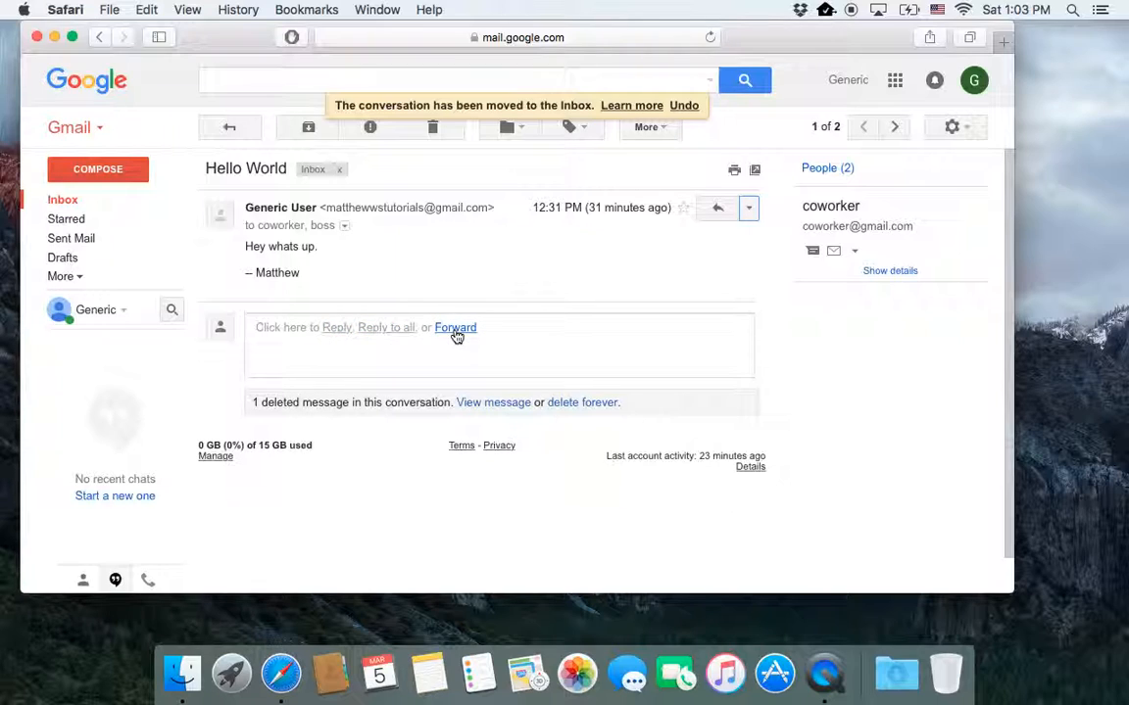
{"action": "mouse_move", "coordinate": [388, 366]}
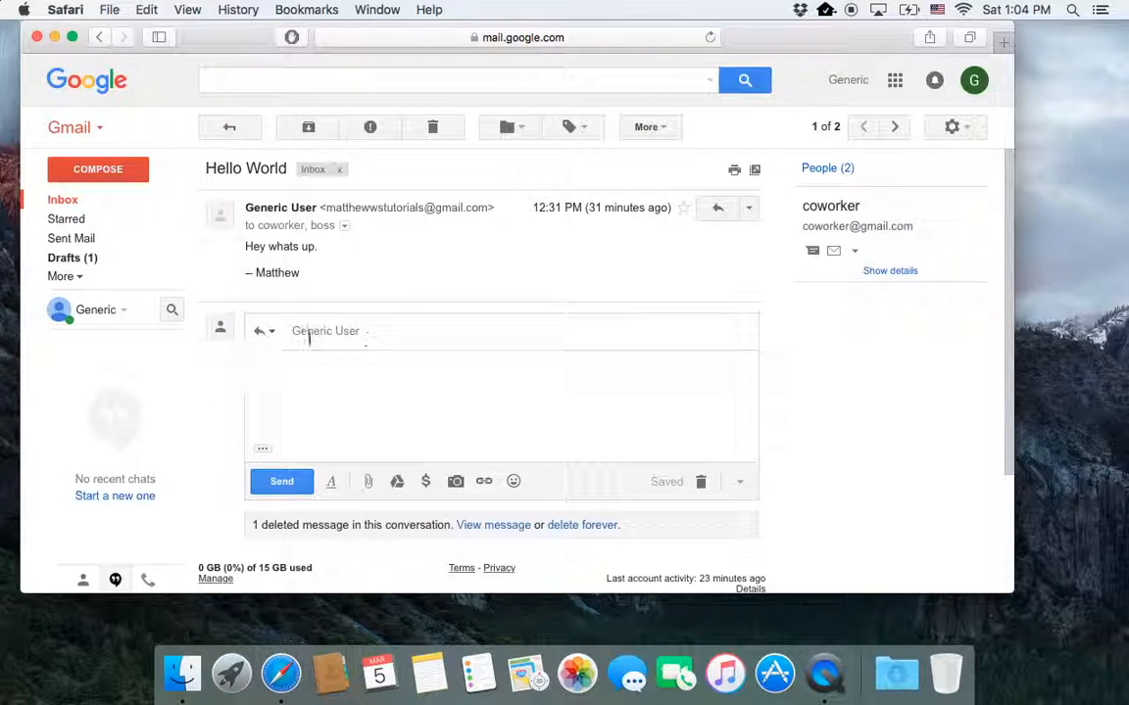
Step: Write 'Hey again' in the reply body and send it
{"action": "left_click", "coordinate": [265, 332]}
{"action": "type", "text": "Hey again"}
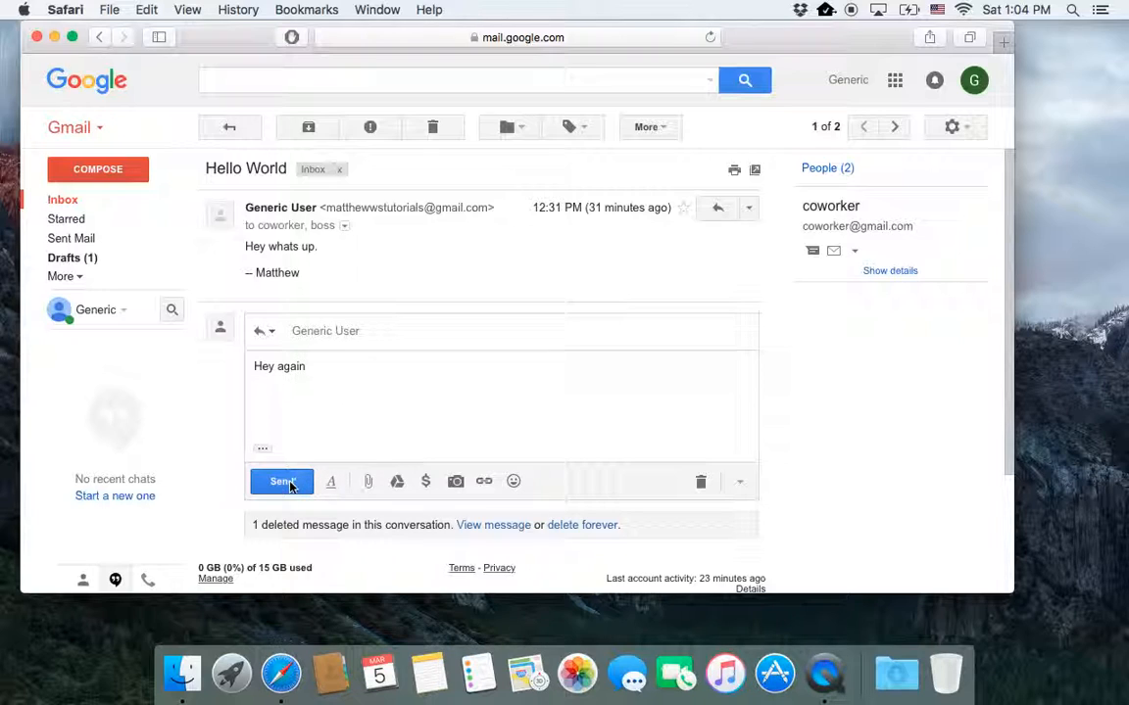
{"action": "left_click", "coordinate": [283, 482]}
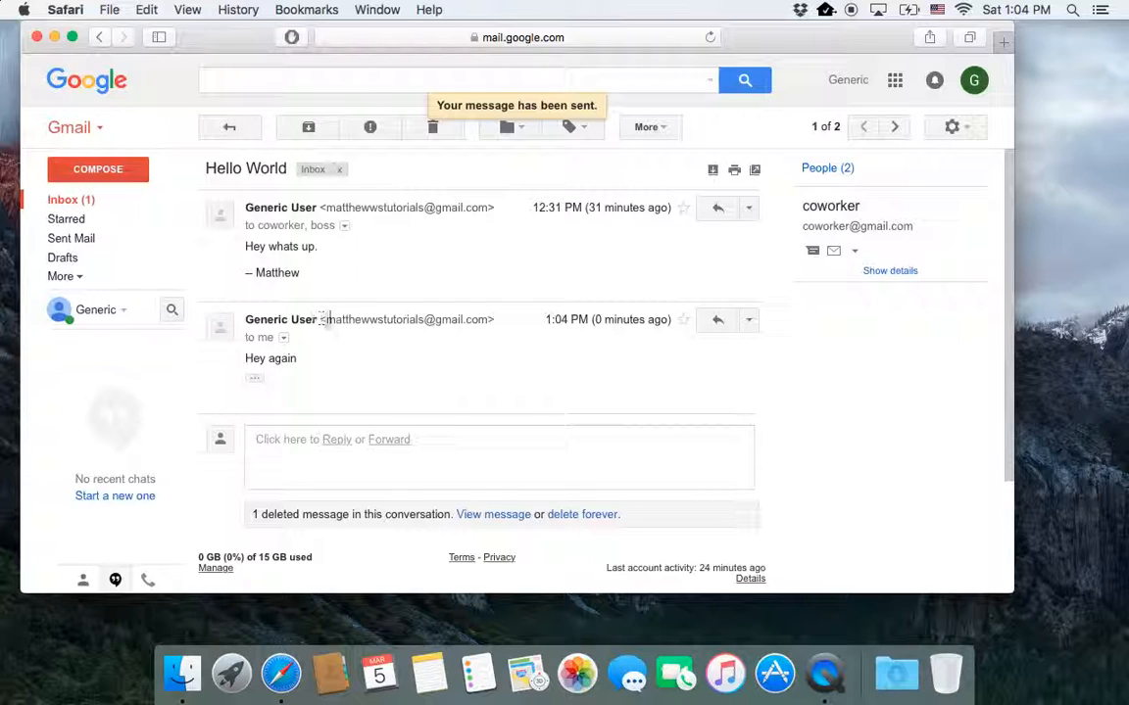
{"action": "mouse_move", "coordinate": [267, 235]}
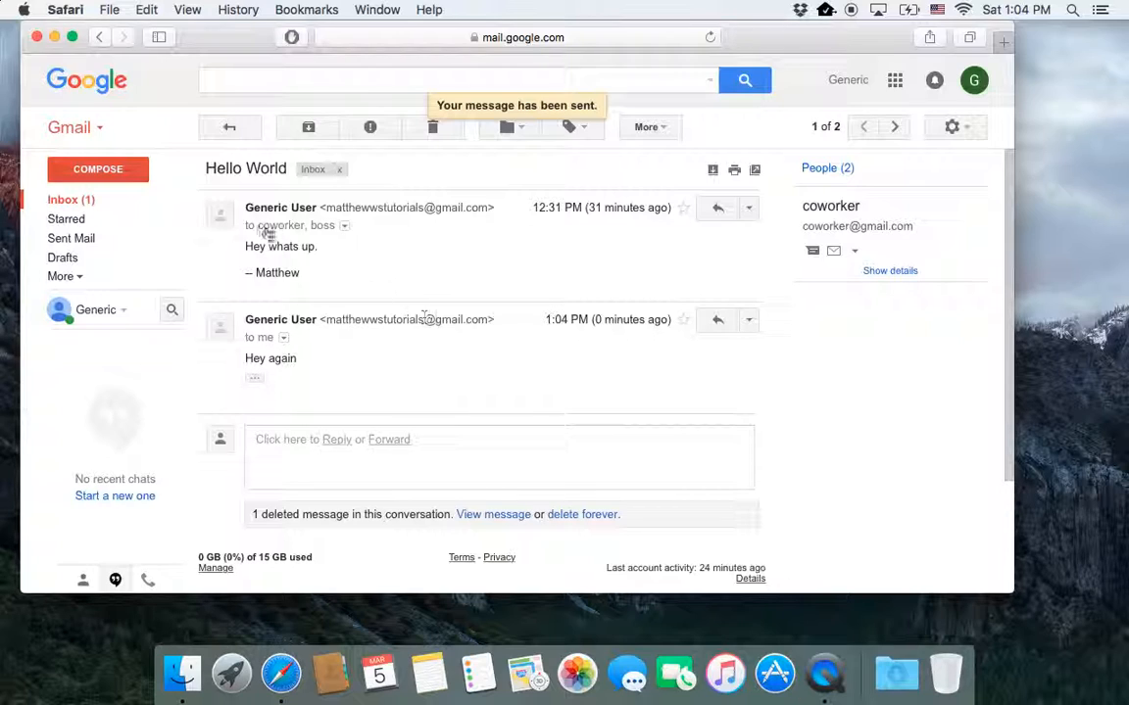
{"action": "mouse_move", "coordinate": [344, 239]}
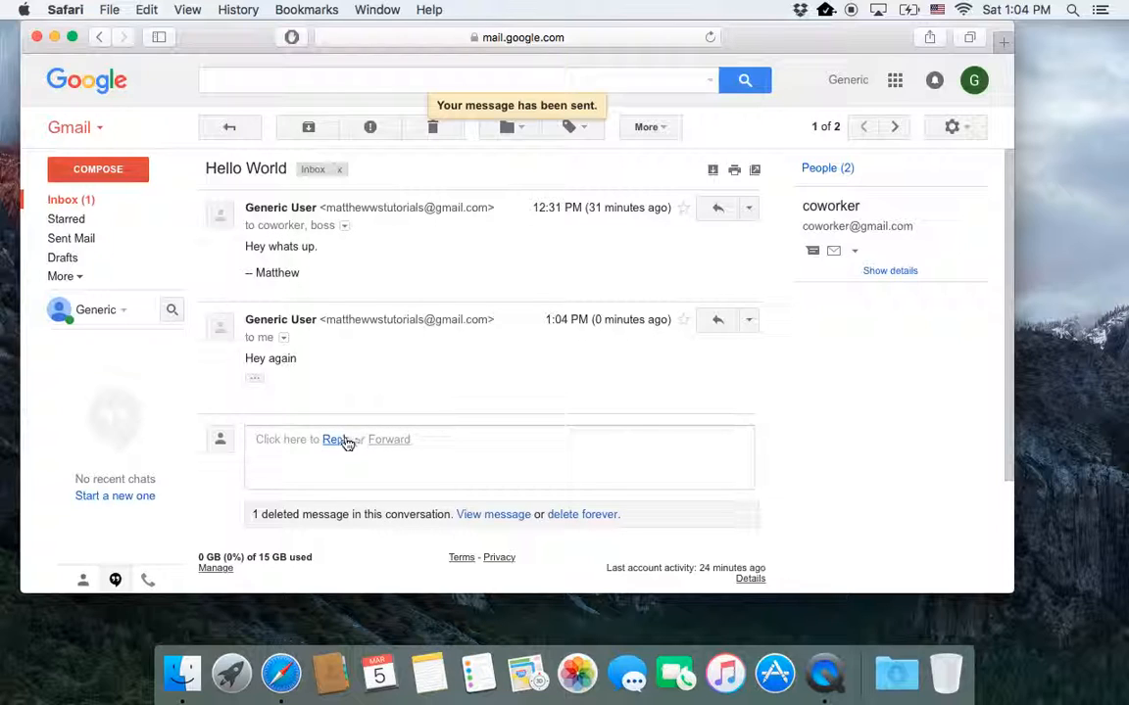
Step: Start a new reply under the thread and reveal its To, Cc and Bcc fields
{"action": "left_click", "coordinate": [334, 439]}
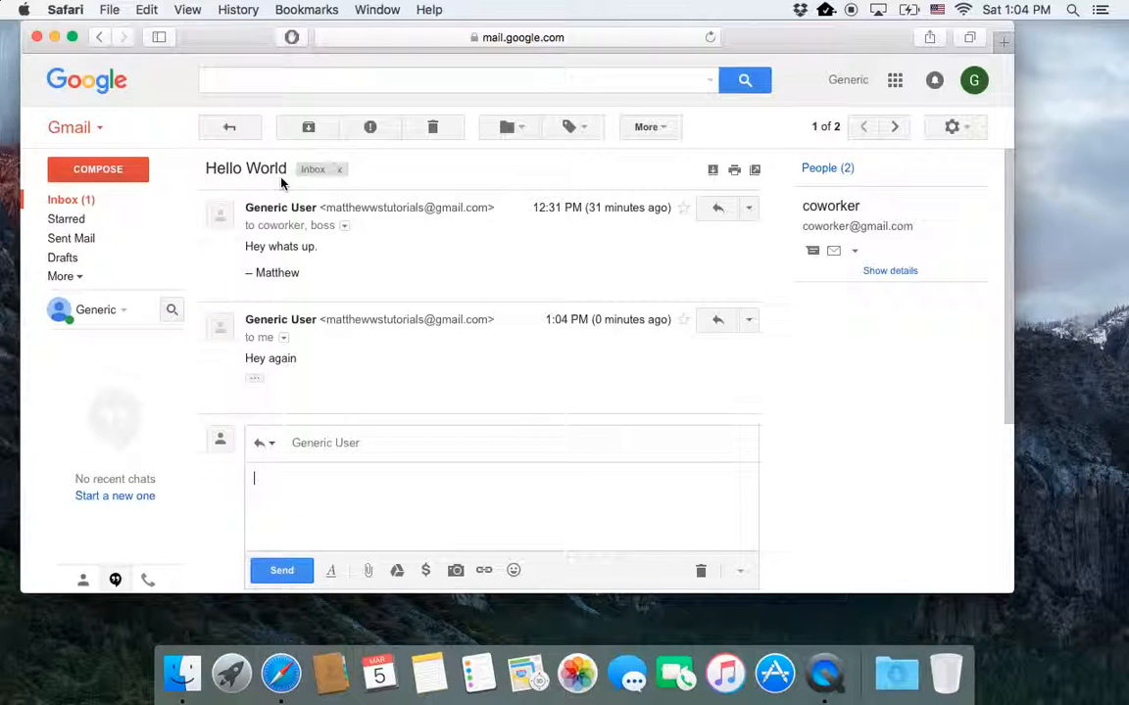
{"action": "mouse_move", "coordinate": [529, 290]}
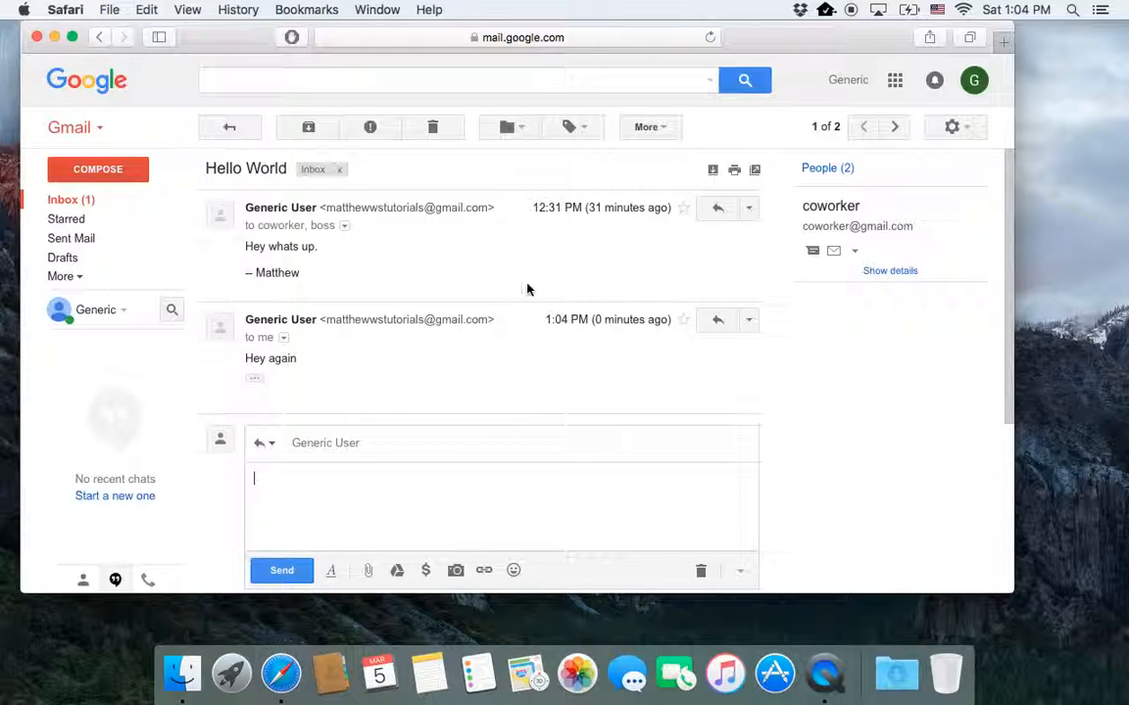
{"action": "mouse_move", "coordinate": [329, 343]}
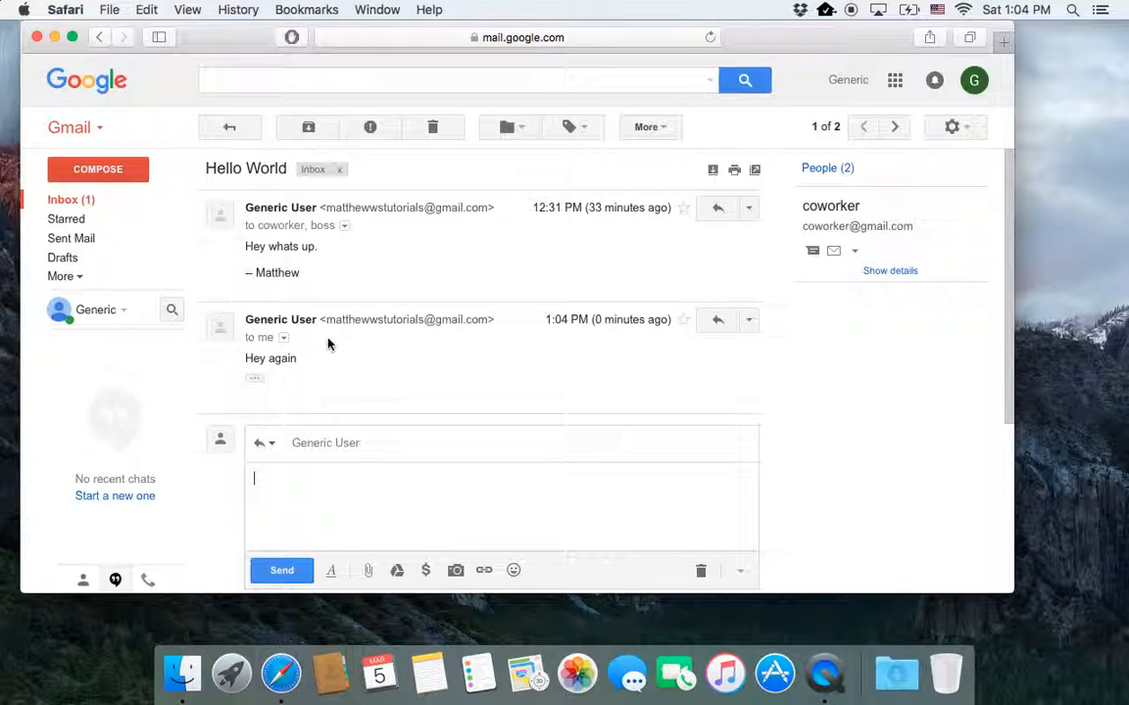
{"action": "left_click", "coordinate": [349, 443]}
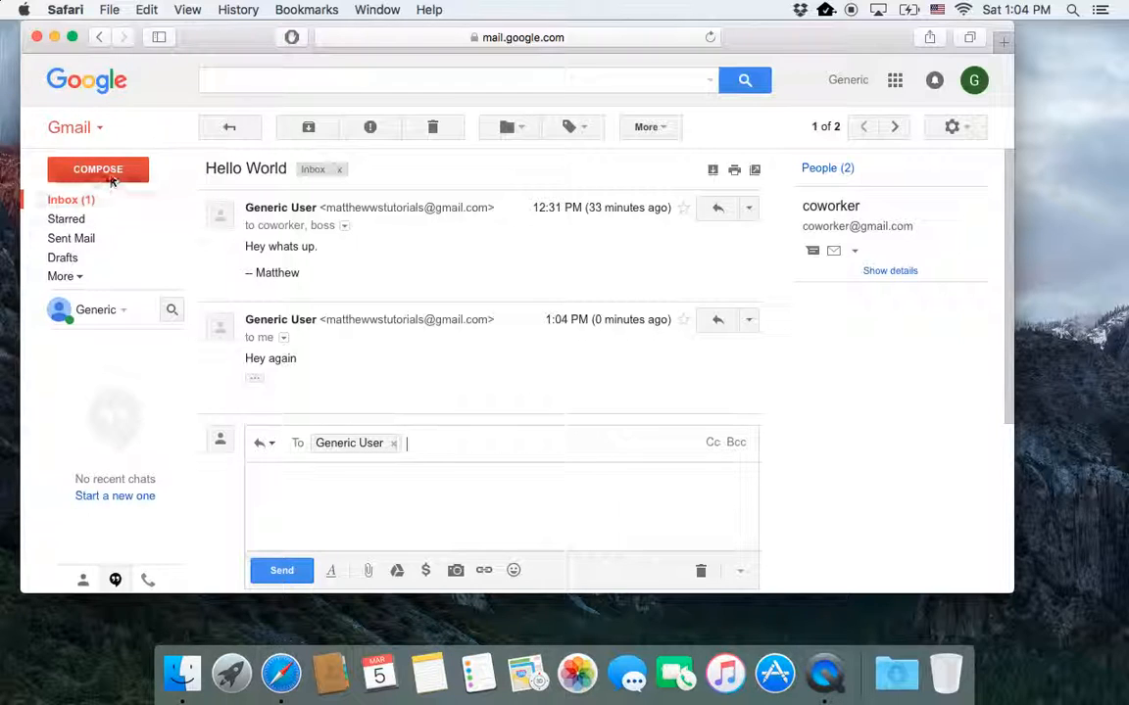
Step: Compose a blank New Message, then show the reply's response-type choices
{"action": "left_click", "coordinate": [98, 169]}
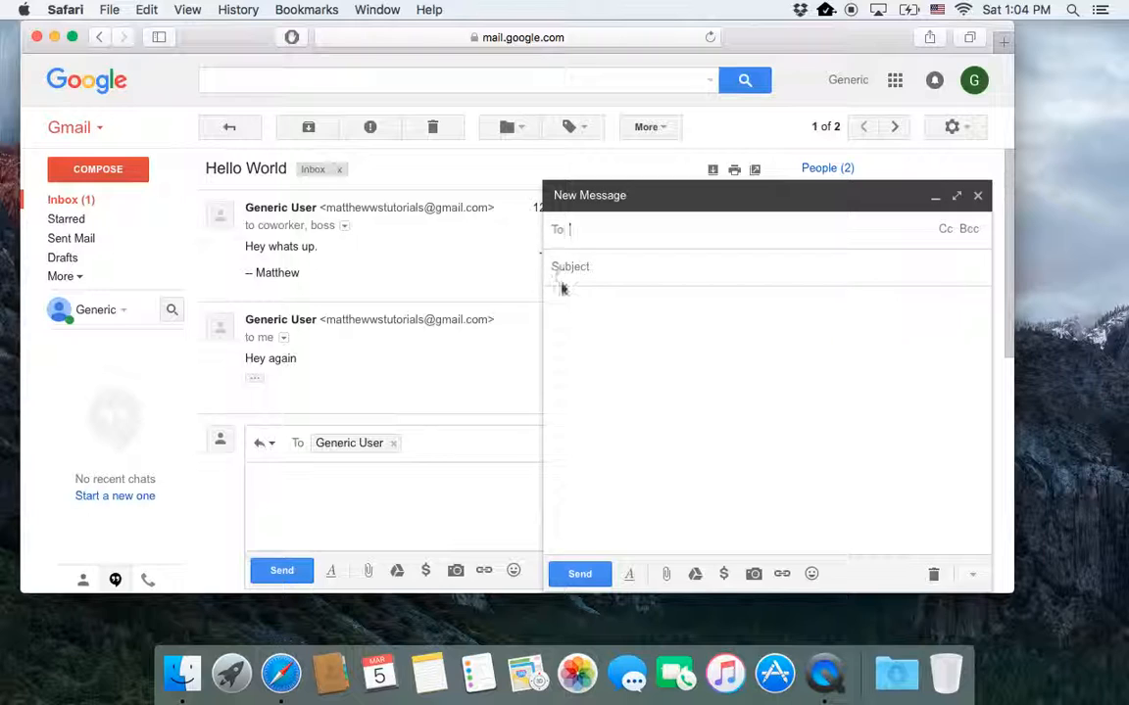
{"action": "left_click", "coordinate": [932, 196]}
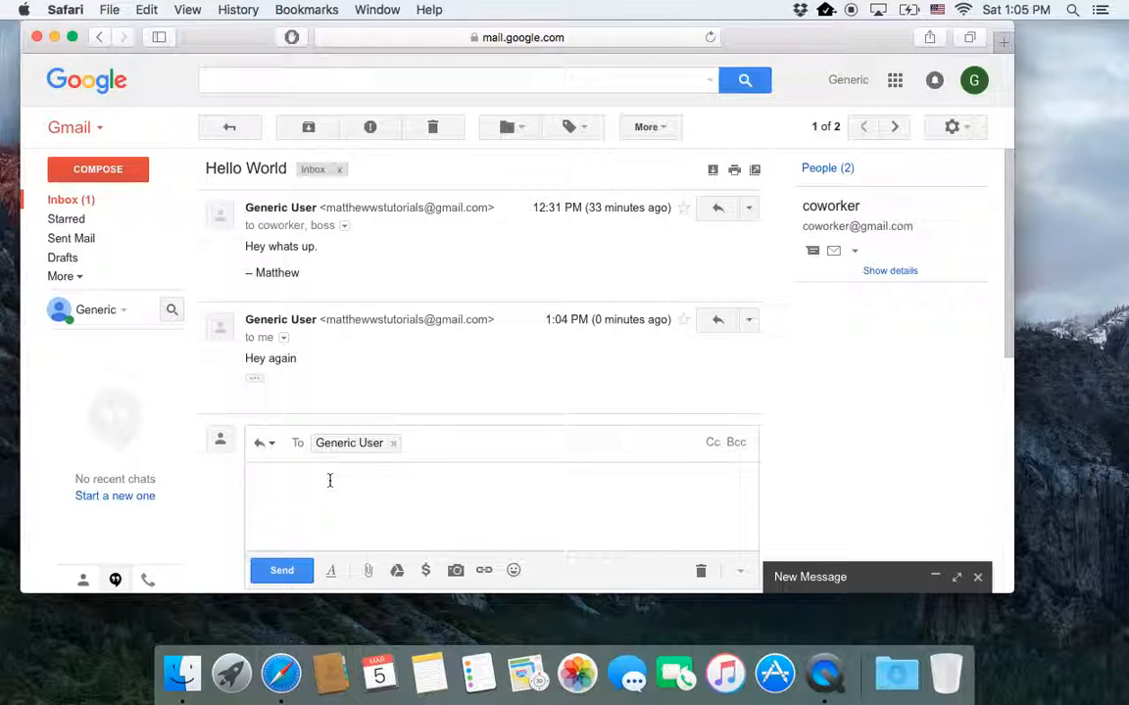
{"action": "mouse_move", "coordinate": [264, 442]}
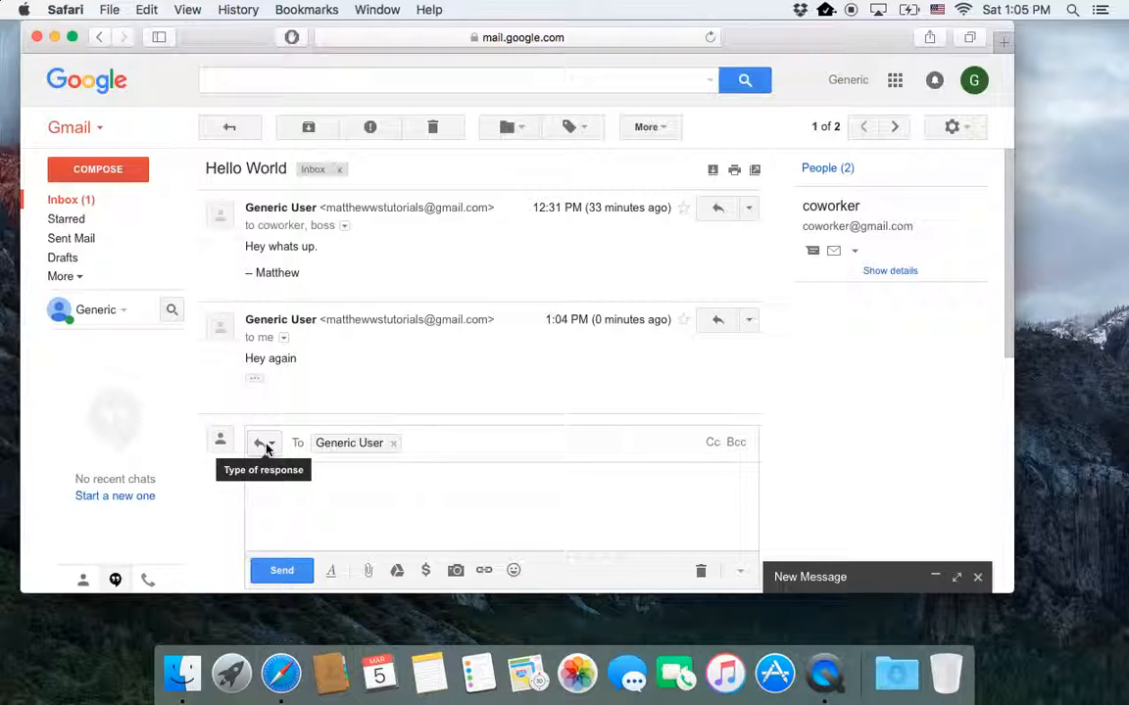
{"action": "left_click", "coordinate": [263, 442]}
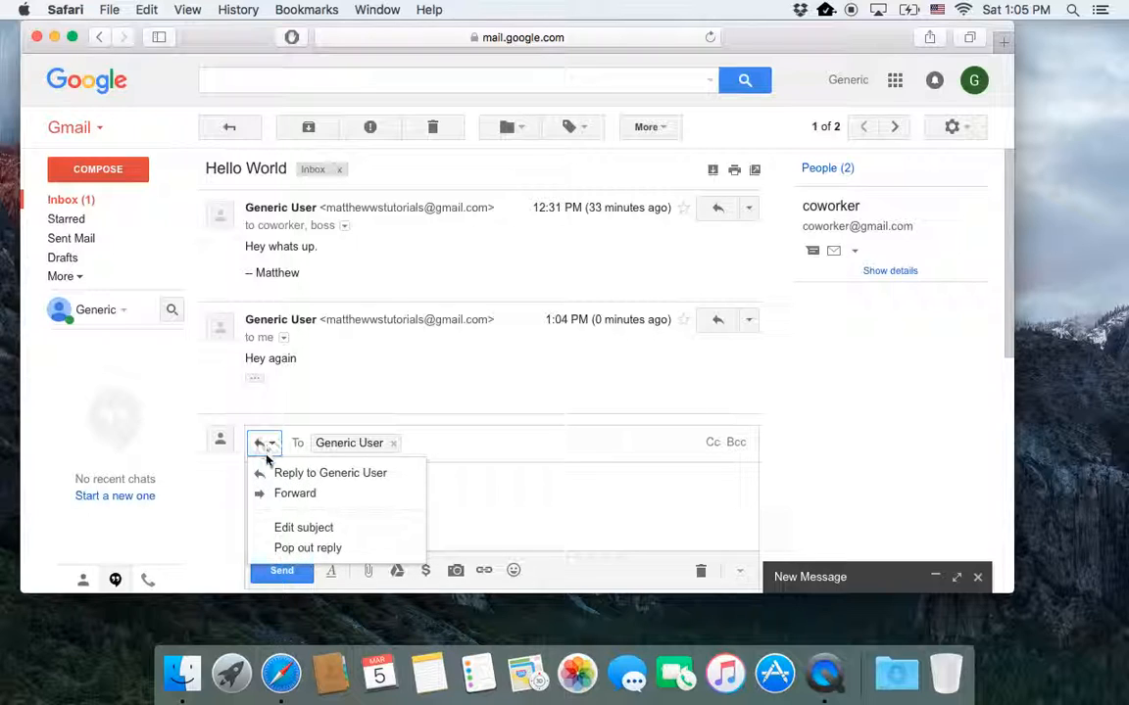
Step: Close the pop-out reply window and list the inline reply's response-type options
{"action": "left_click", "coordinate": [308, 548]}
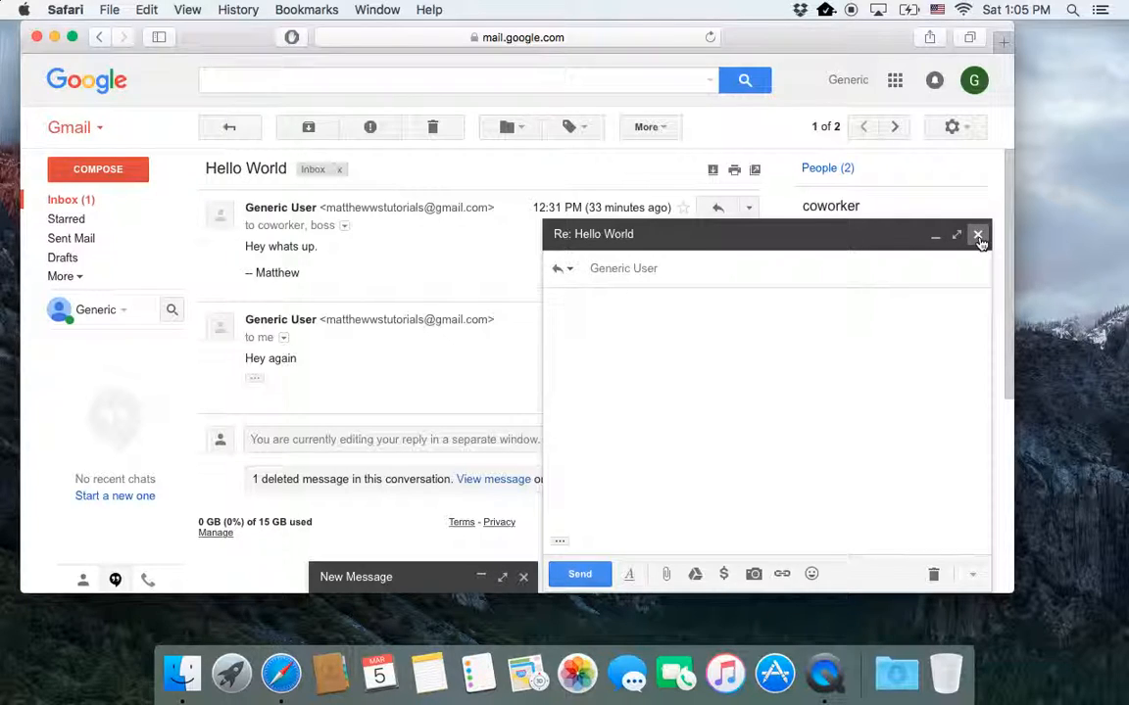
{"action": "left_click", "coordinate": [978, 235]}
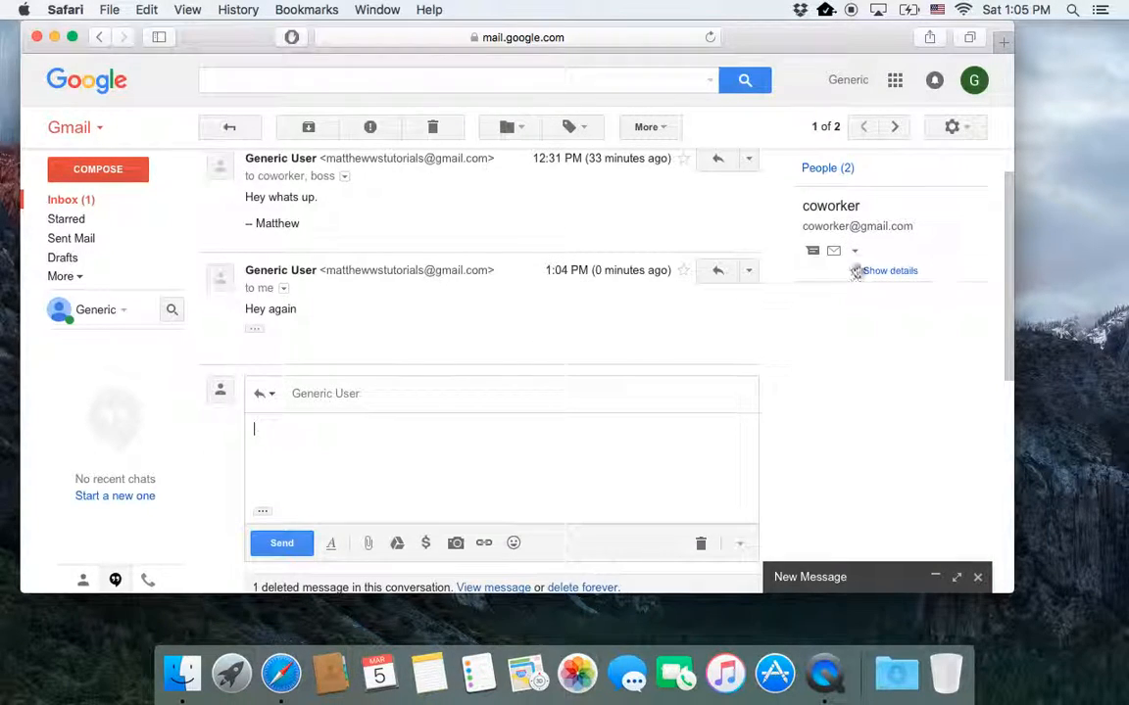
{"action": "left_click", "coordinate": [264, 392]}
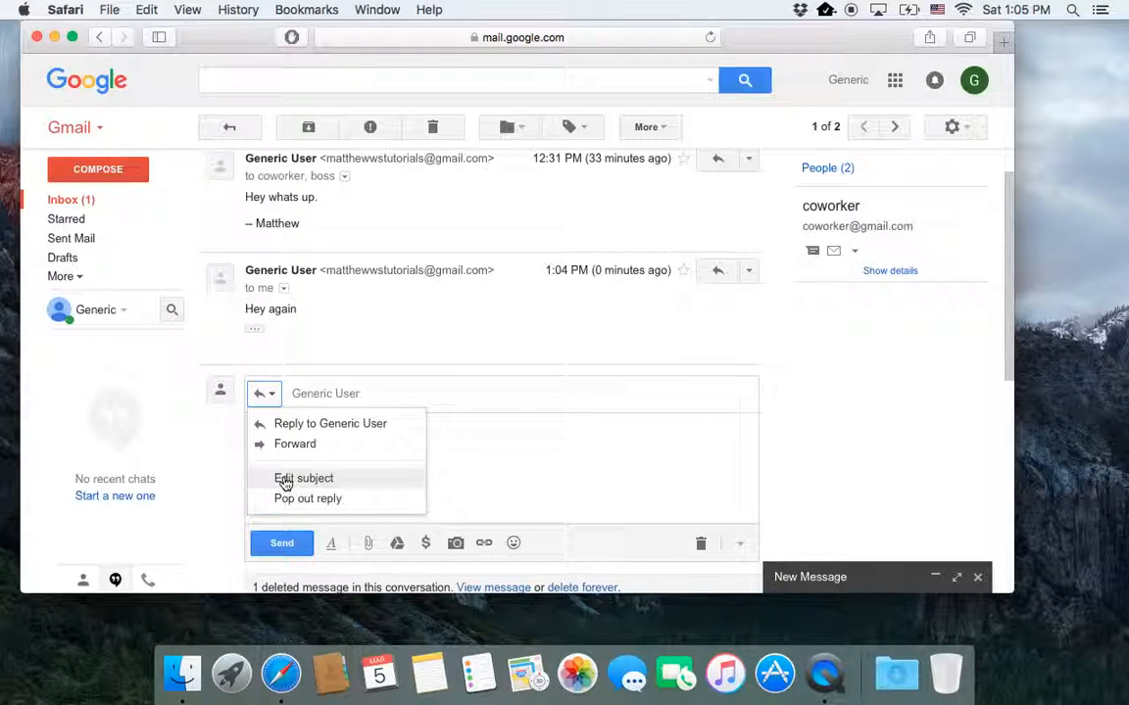
Step: Make the subject editable and retitle it '2nd Hello World'
{"action": "left_click", "coordinate": [304, 478]}
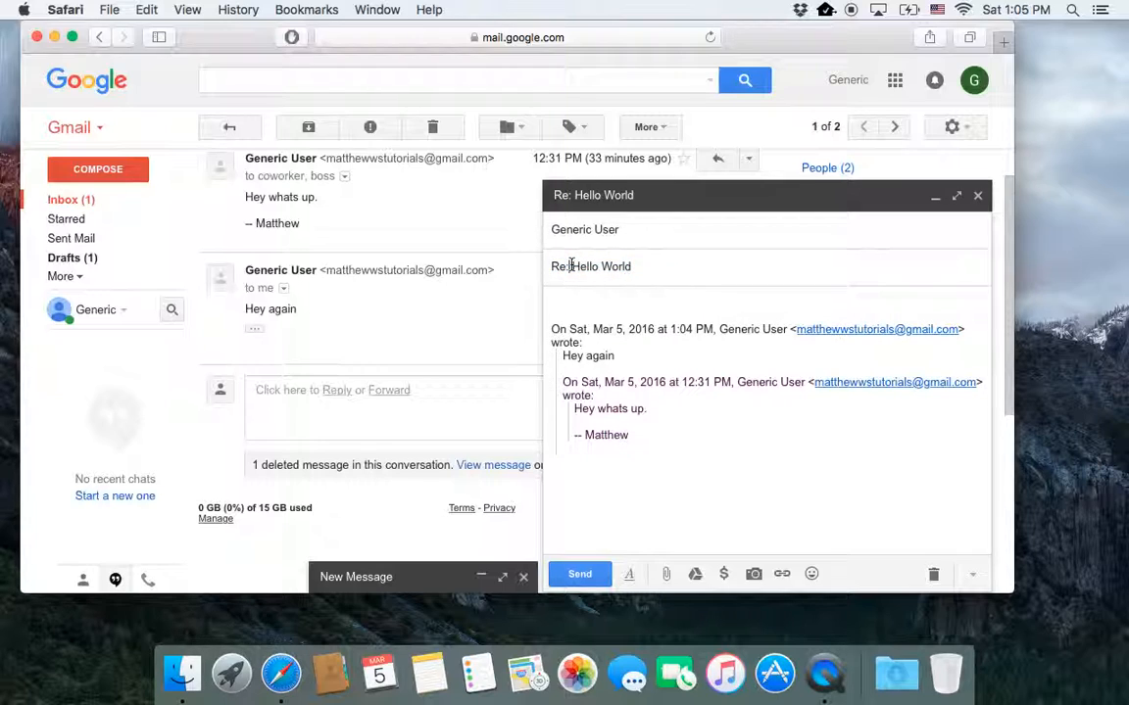
{"action": "double_click", "coordinate": [592, 267]}
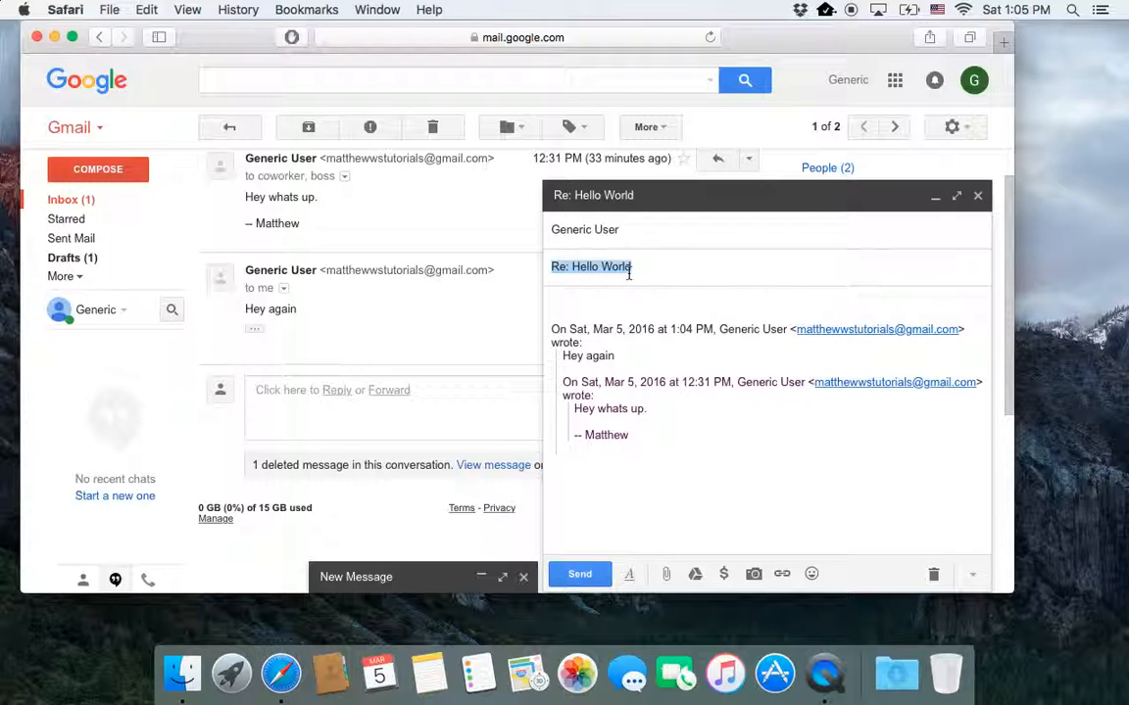
{"action": "type", "text": "2nd Hellow"}
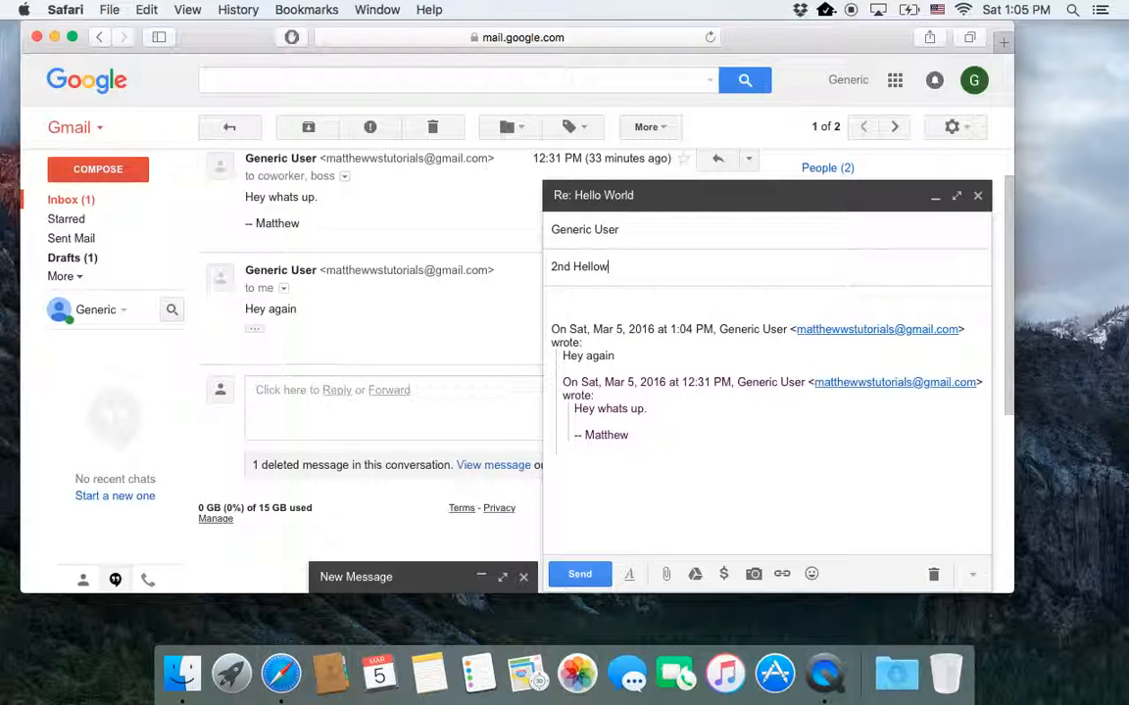
{"action": "type", "text": "W"}
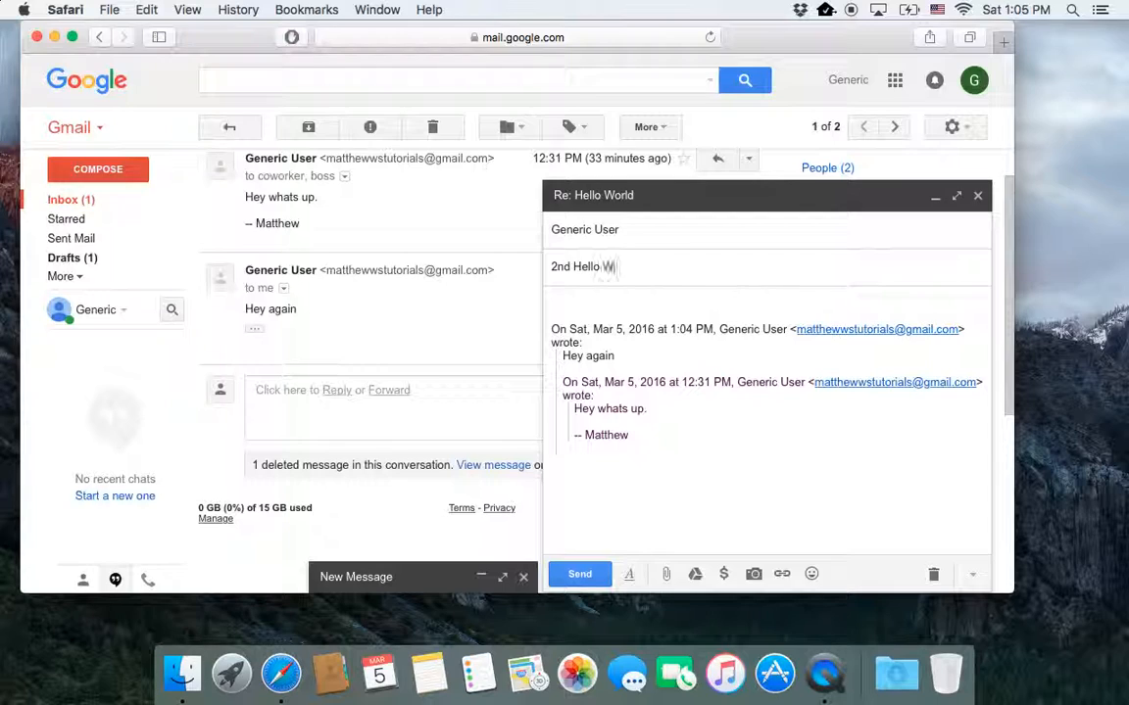
{"action": "type", "text": "orld"}
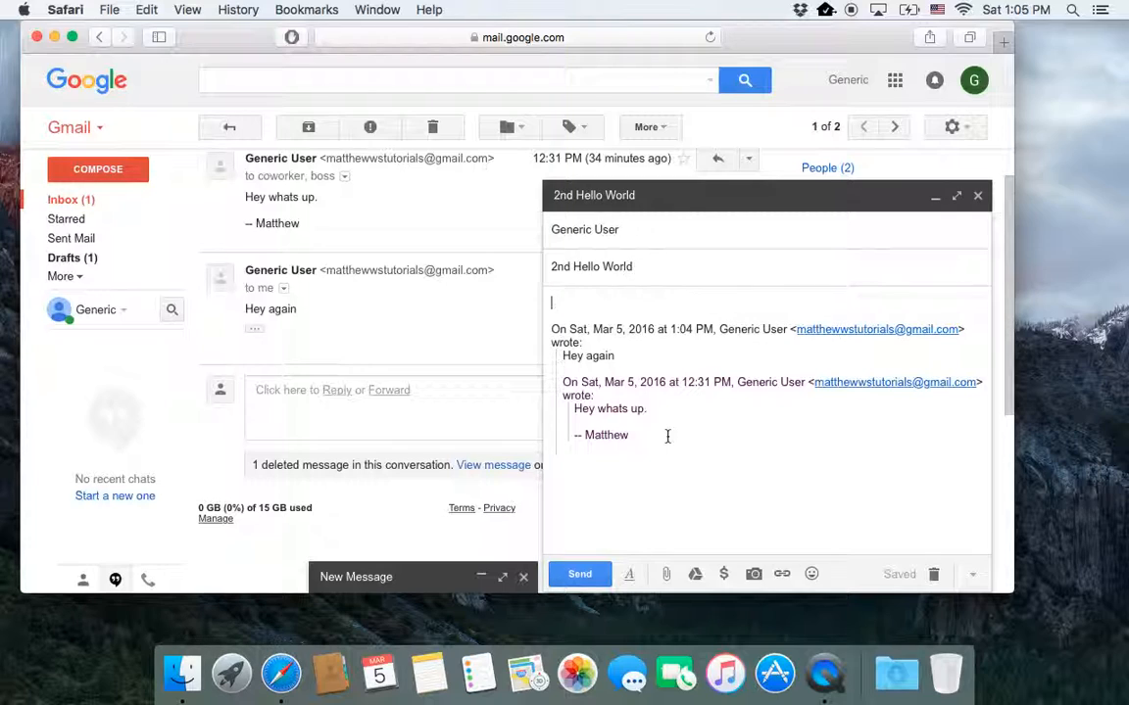
Step: Write 'Hey 2ce' in the body and send the retitled reply
{"action": "type", "text": "Hey"}
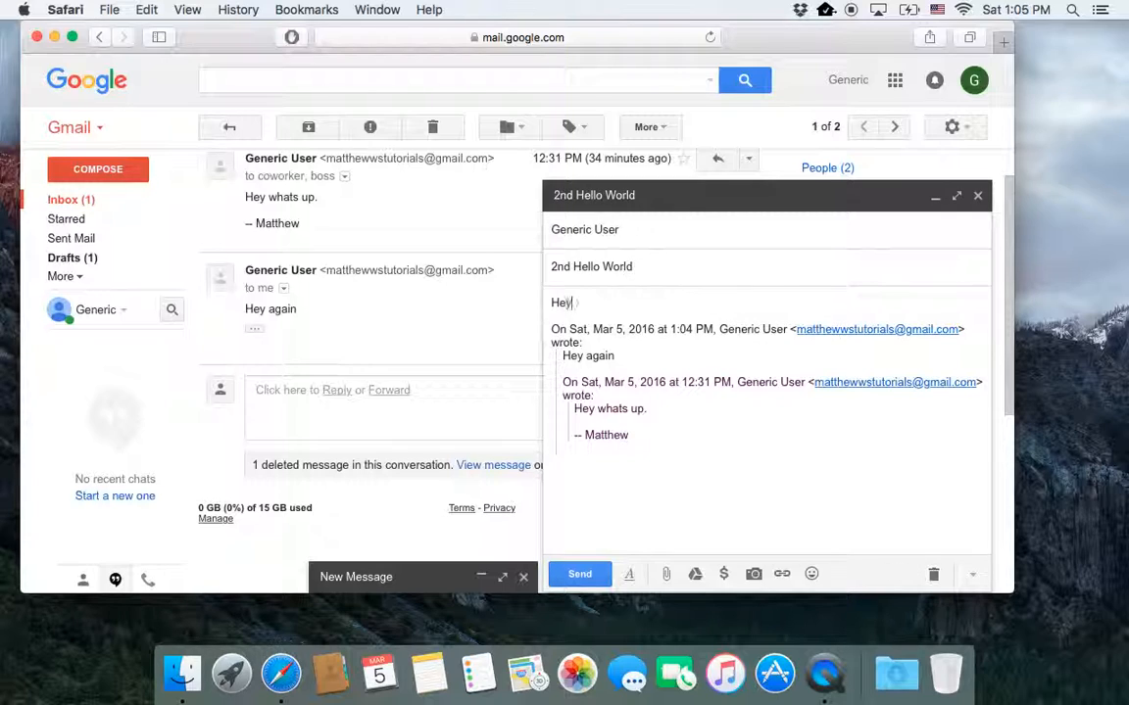
{"action": "type", "text": "2ce"}
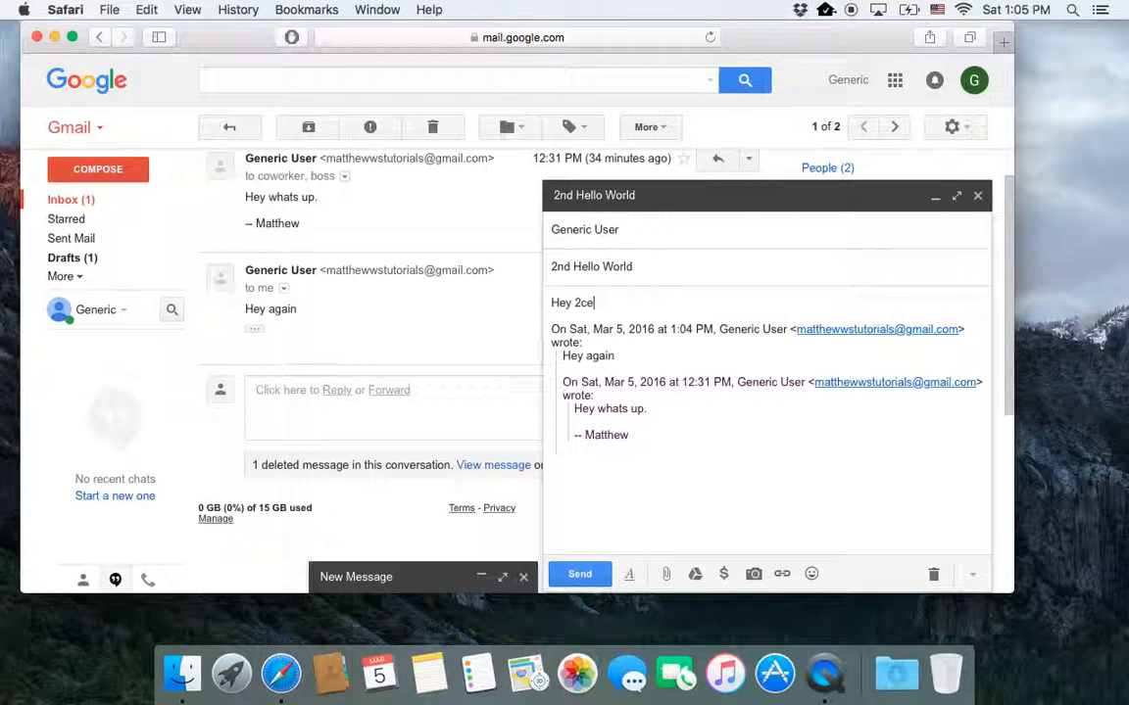
{"action": "left_click", "coordinate": [580, 574]}
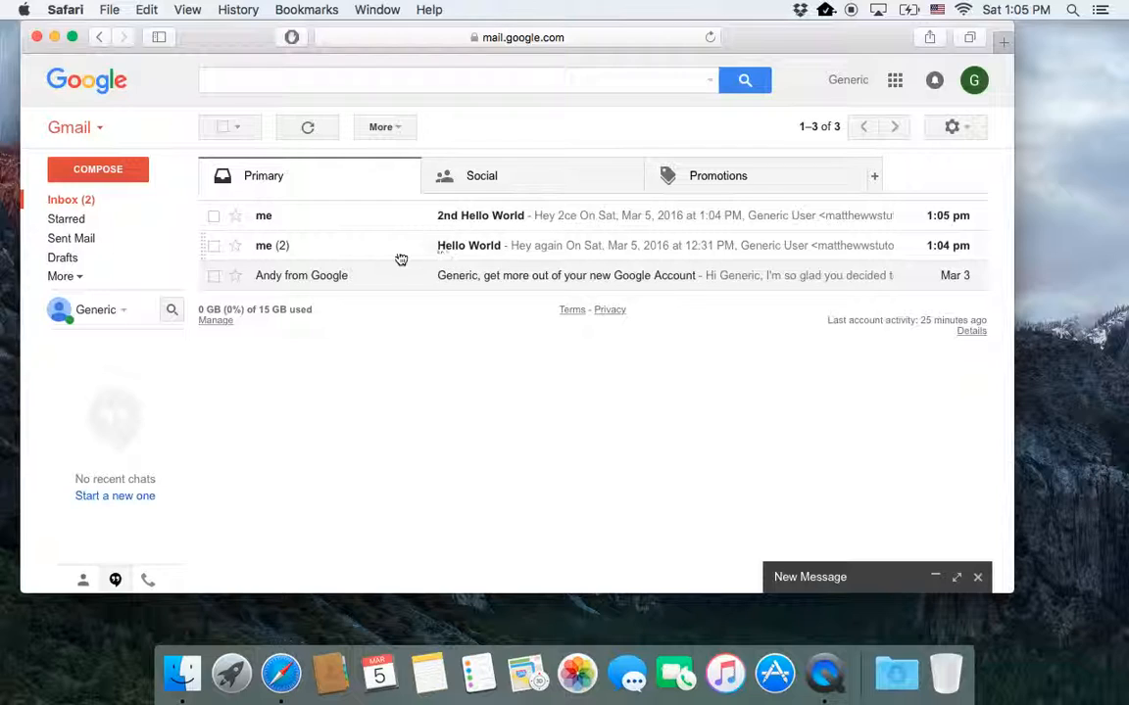
{"action": "mouse_move", "coordinate": [354, 251]}
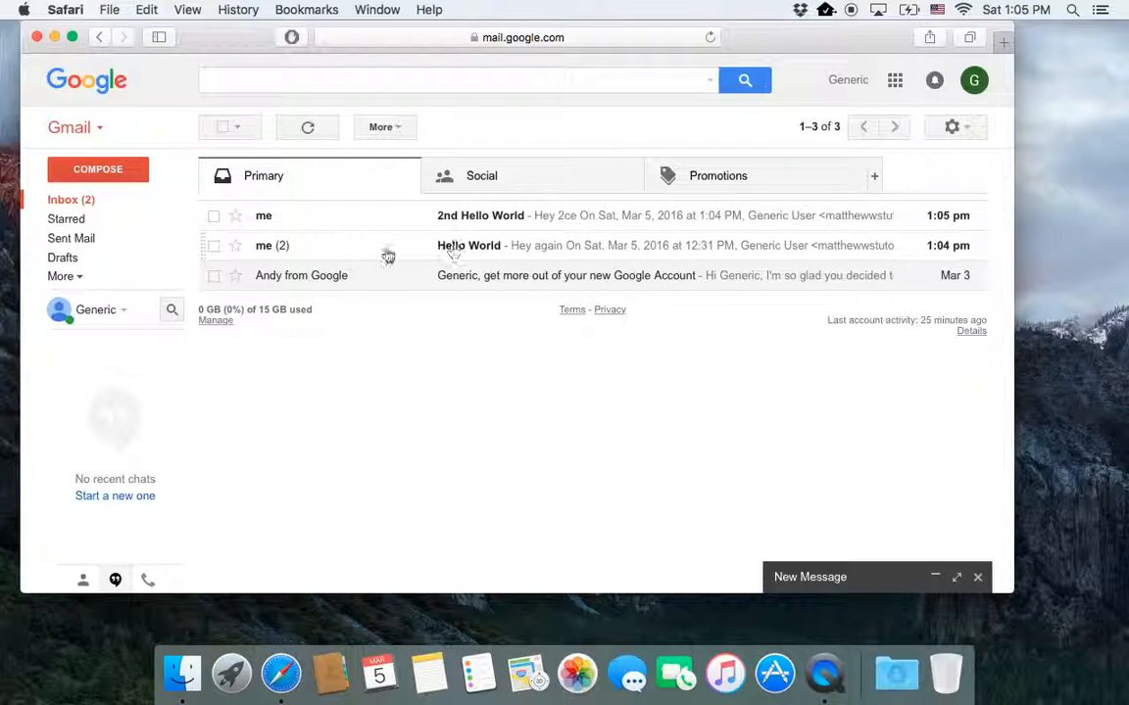
{"action": "mouse_move", "coordinate": [507, 254]}
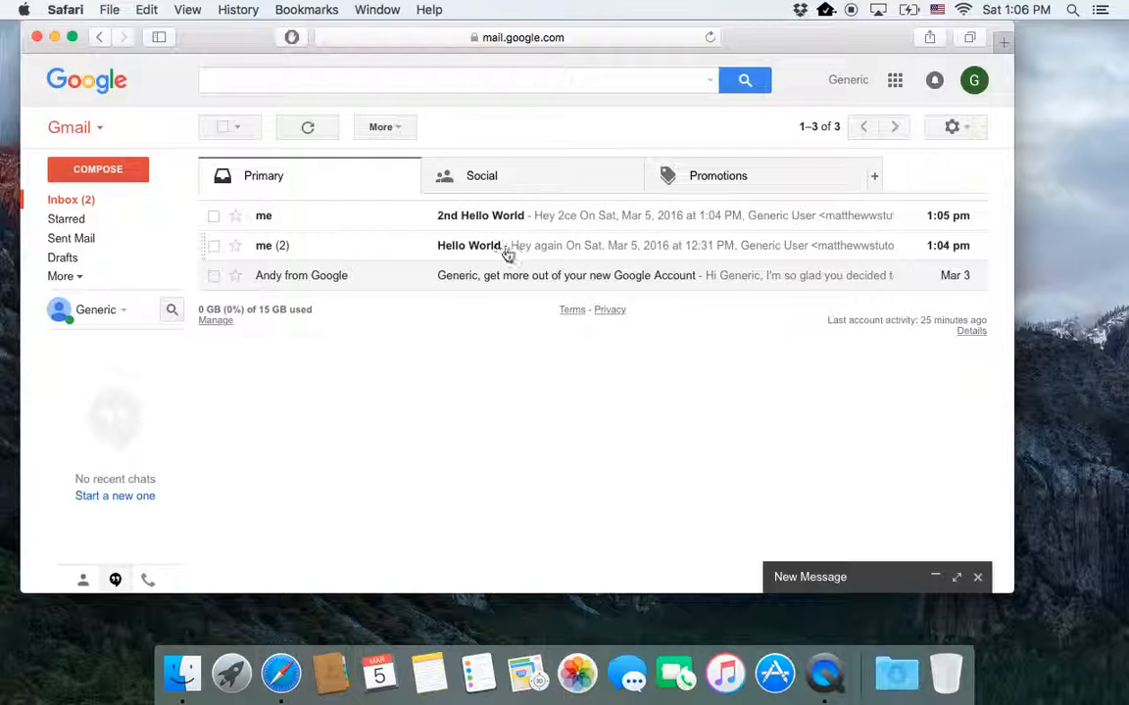
{"action": "mouse_move", "coordinate": [527, 255]}
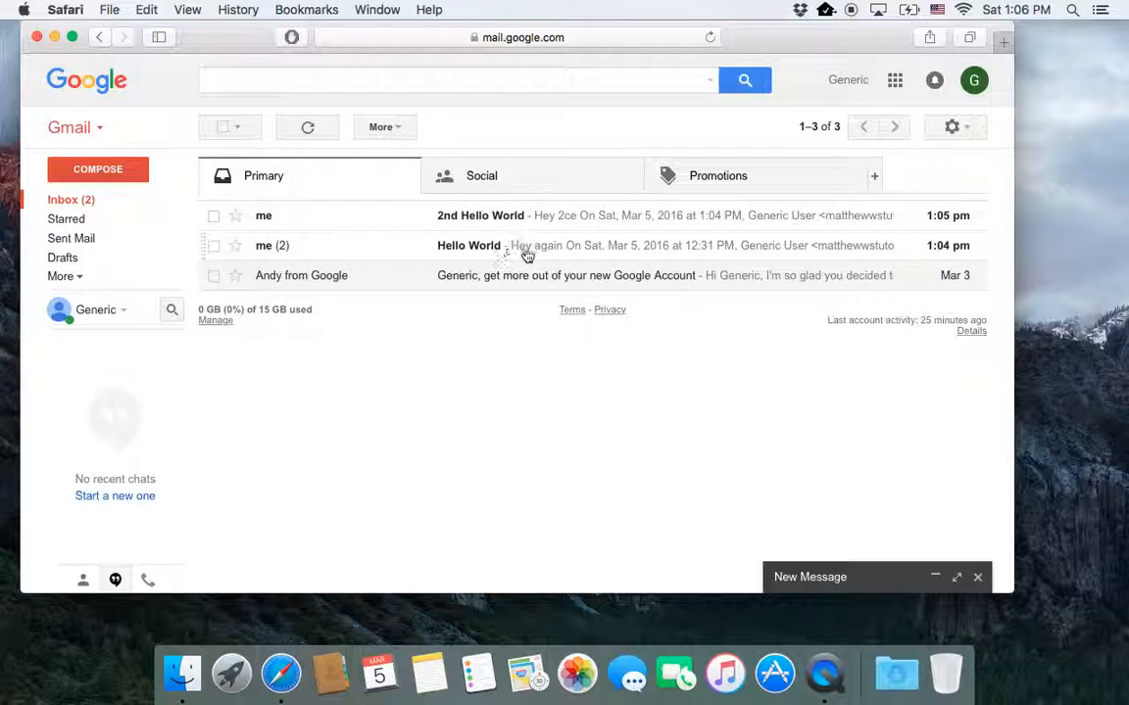
{"action": "mouse_move", "coordinate": [521, 254]}
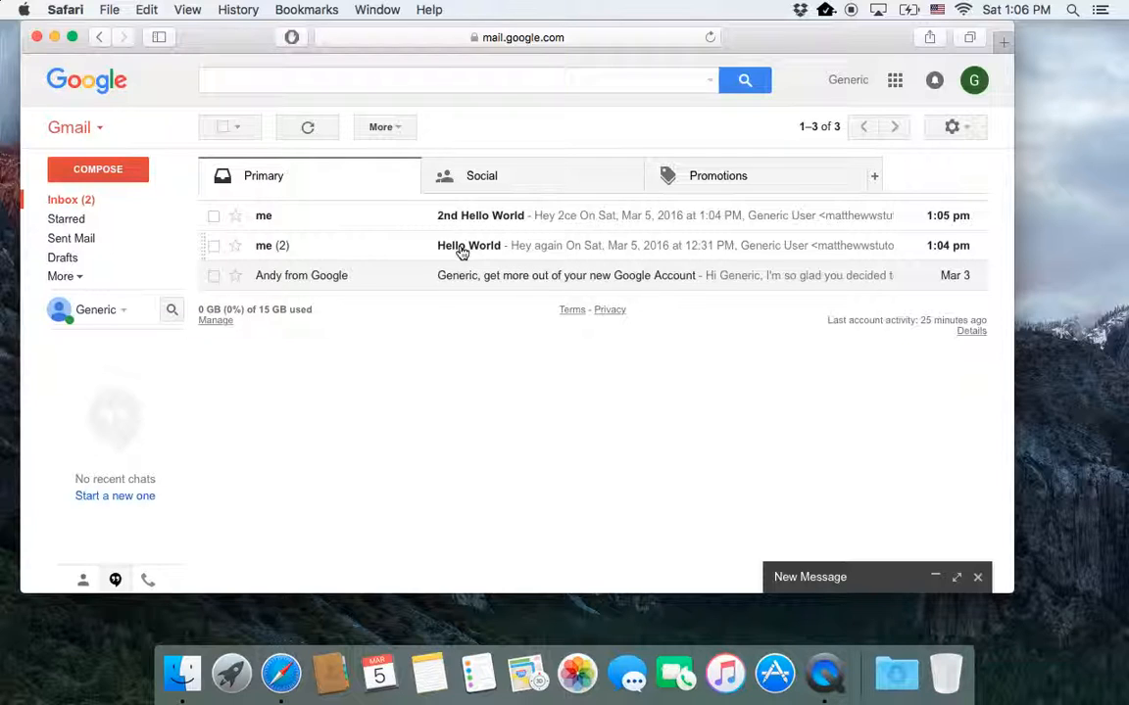
Step: Peek inside the Hello World thread, then return to the inbox list
{"action": "left_click", "coordinate": [468, 245]}
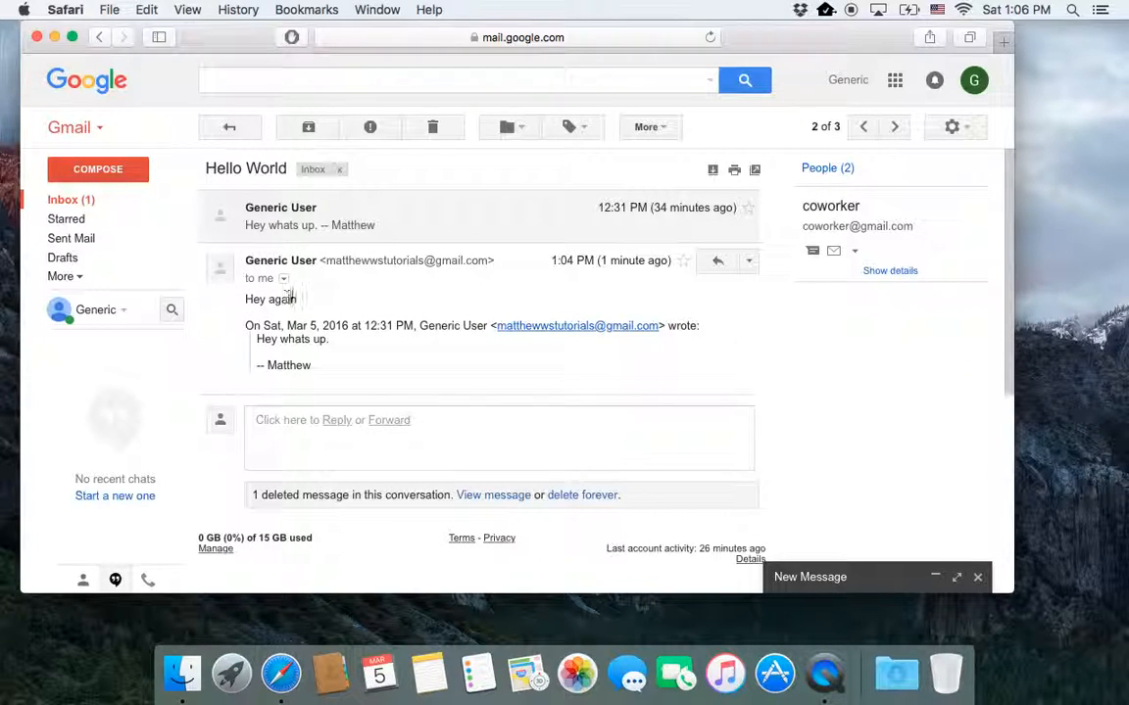
{"action": "left_click", "coordinate": [229, 128]}
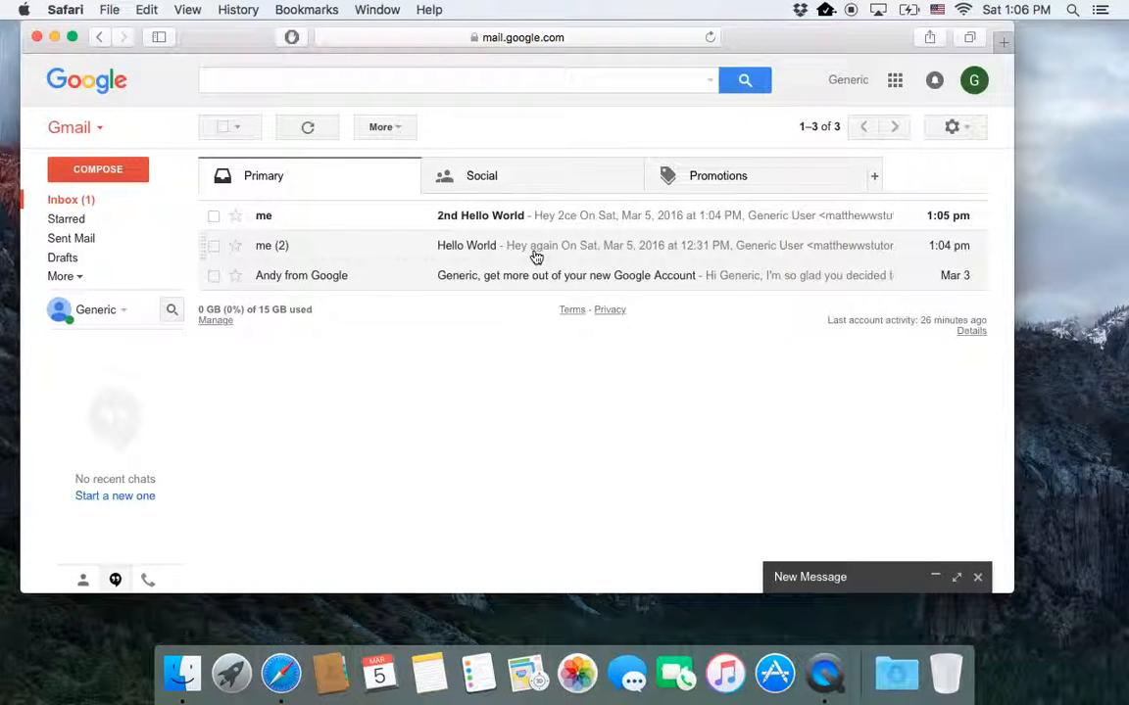
{"action": "mouse_move", "coordinate": [275, 262]}
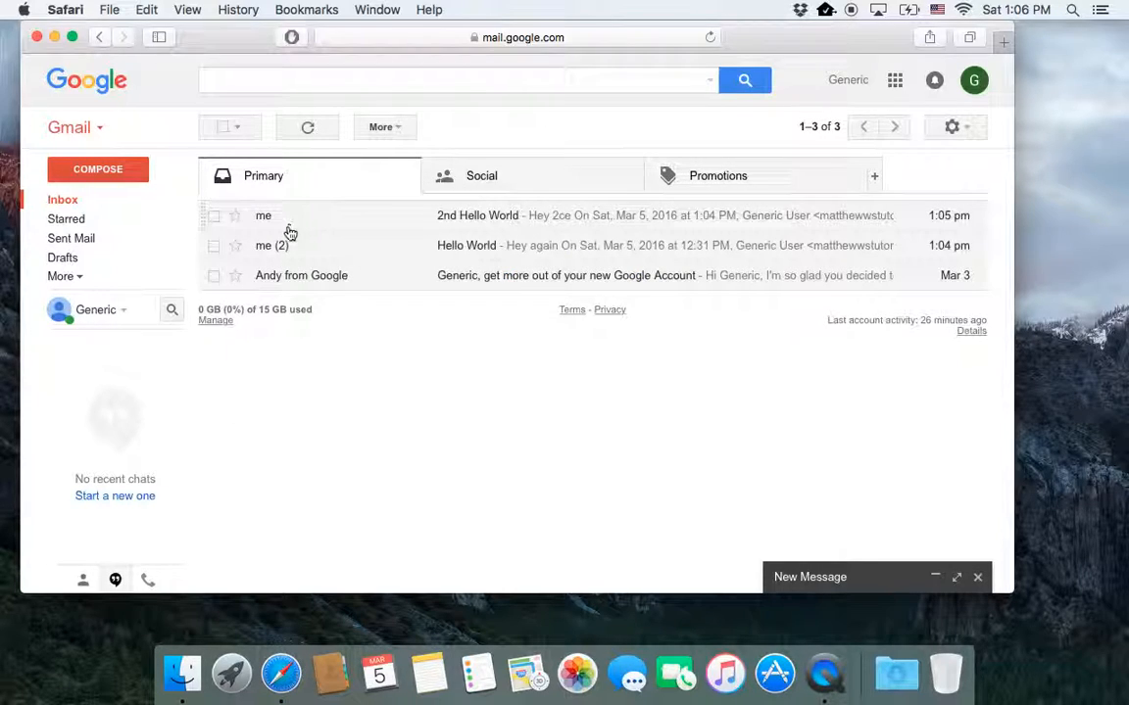
{"action": "mouse_move", "coordinate": [306, 219]}
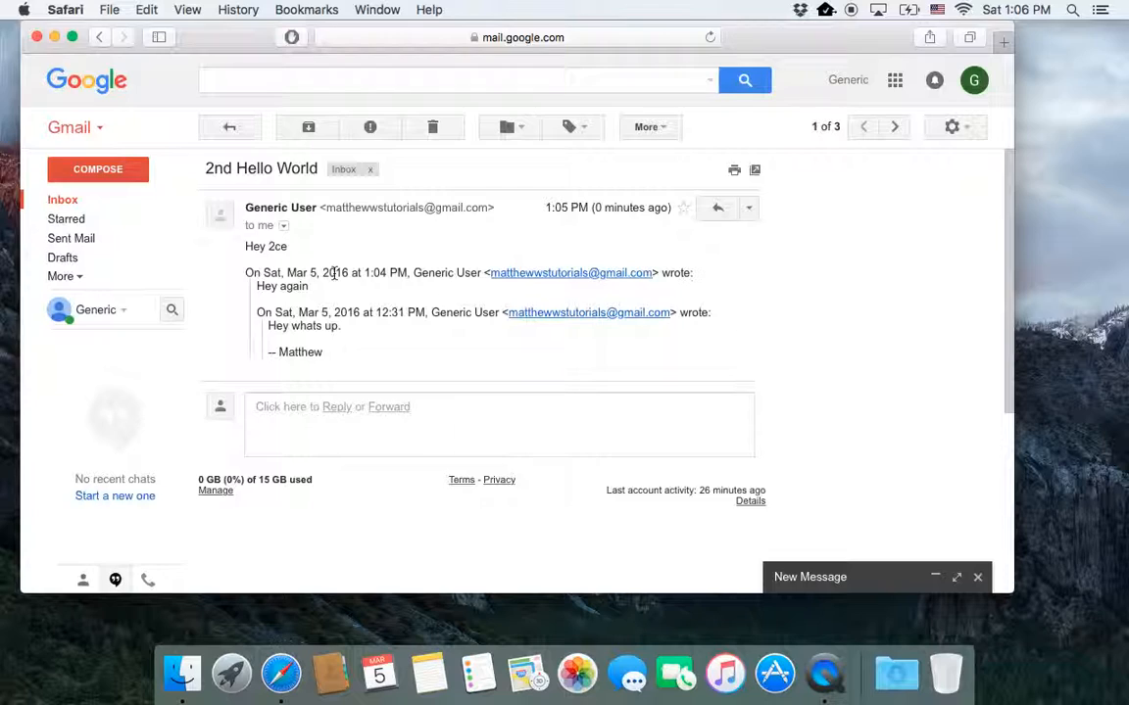
{"action": "mouse_move", "coordinate": [600, 275]}
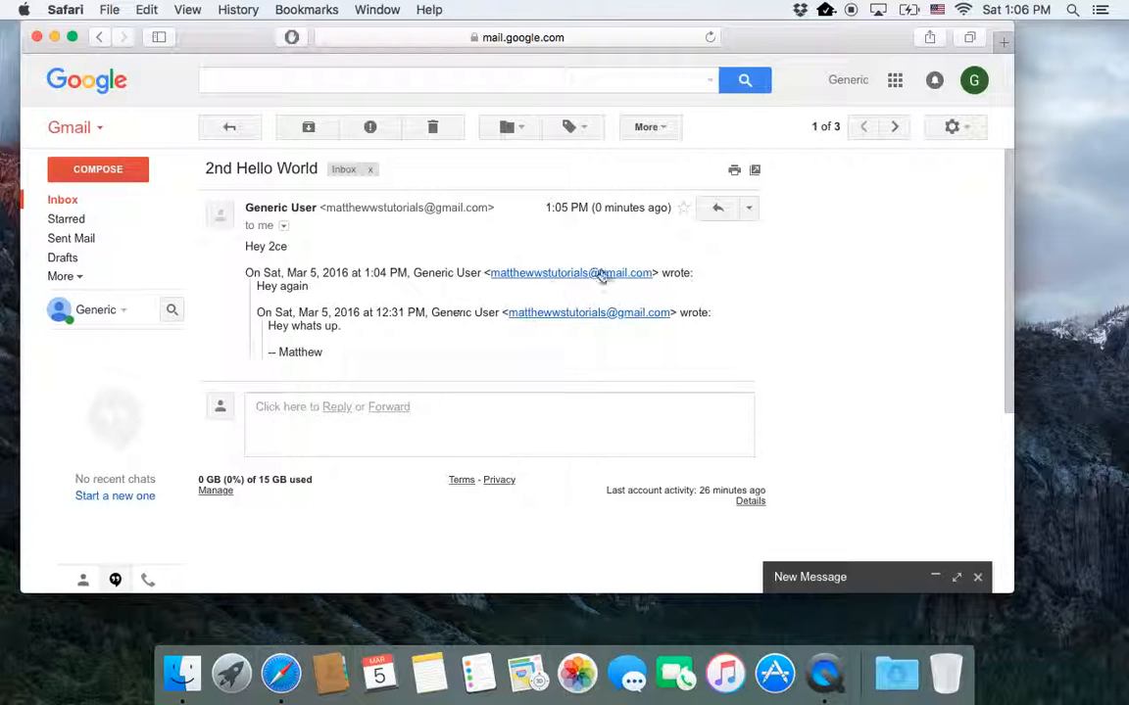
{"action": "mouse_move", "coordinate": [748, 208]}
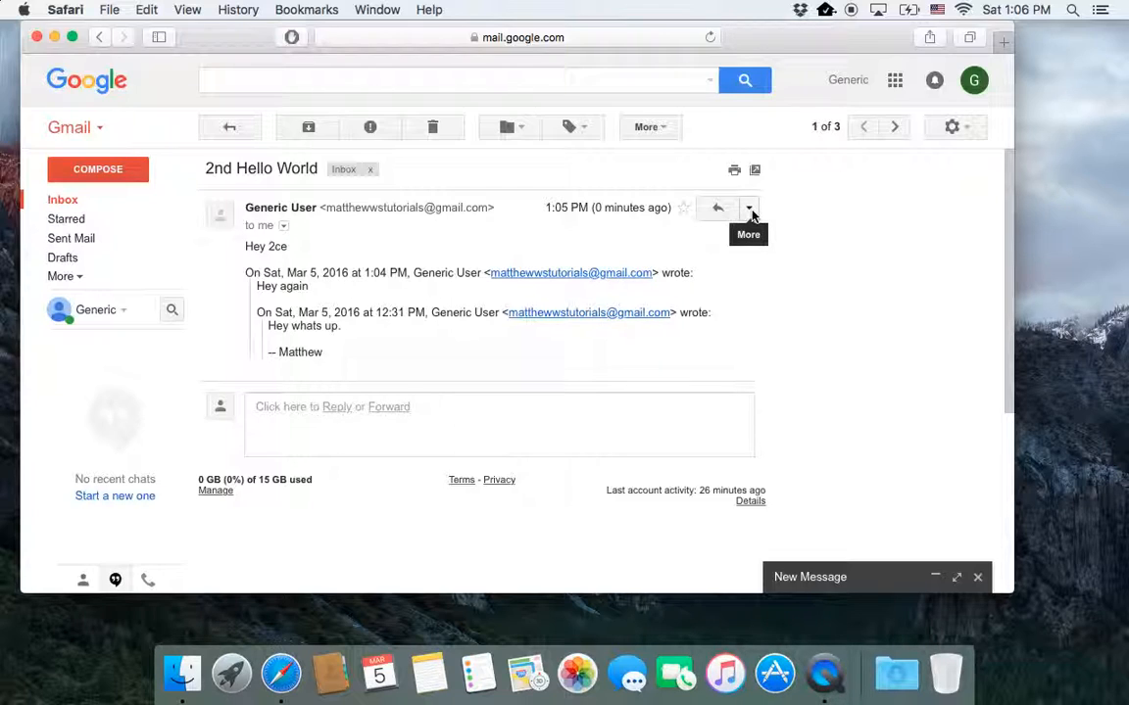
Step: Forward the 2nd Hello World message via the More menu beside Reply
{"action": "left_click", "coordinate": [749, 208]}
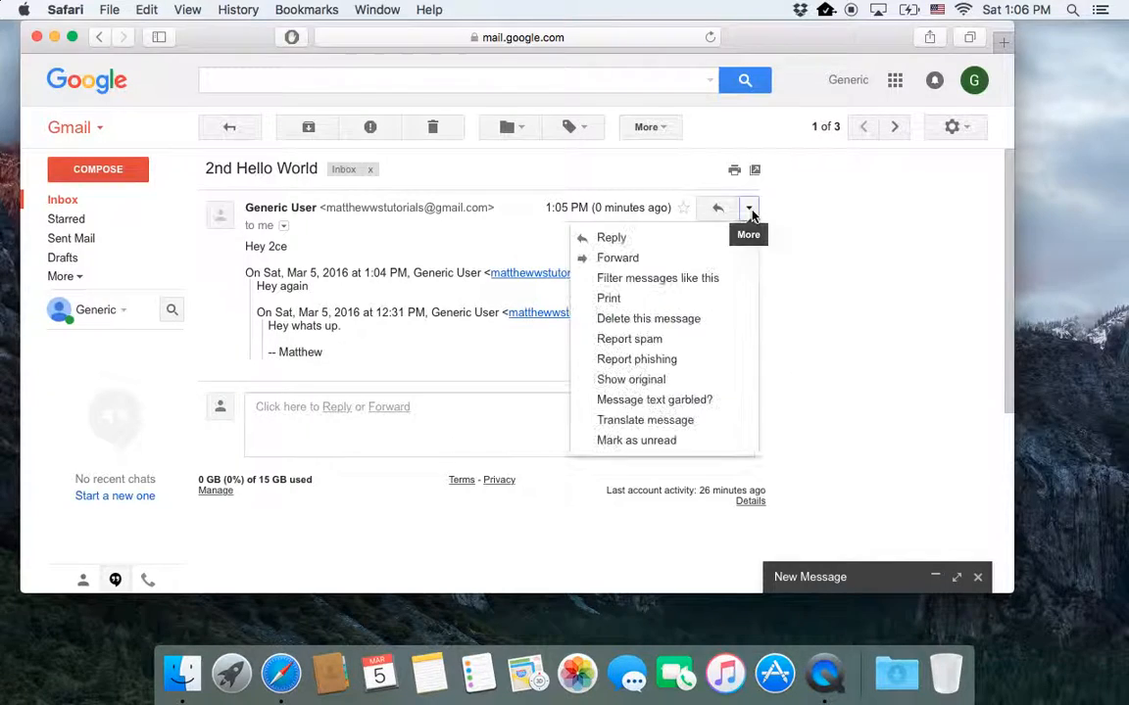
{"action": "left_click", "coordinate": [617, 259]}
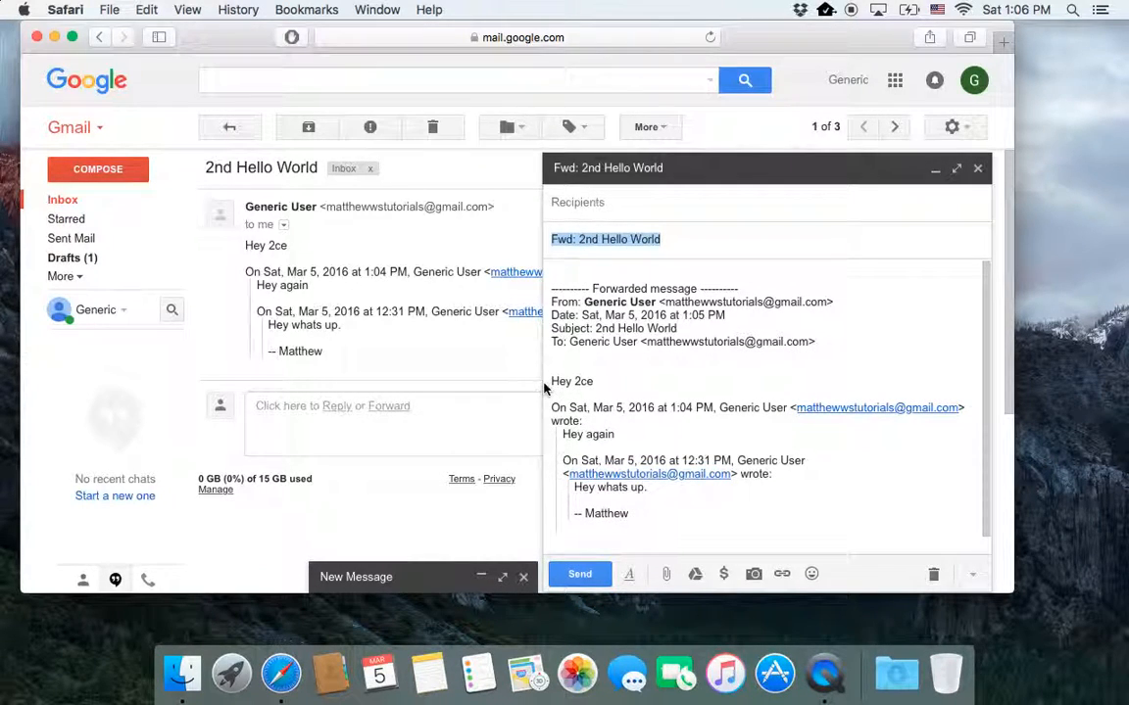
Step: Strip the forwarding header and Fwd: prefix down to a 'Hey 2ce' form letter, then discard the draft
{"action": "left_click_drag", "start_coordinate": [551, 380], "coordinate": [646, 514]}
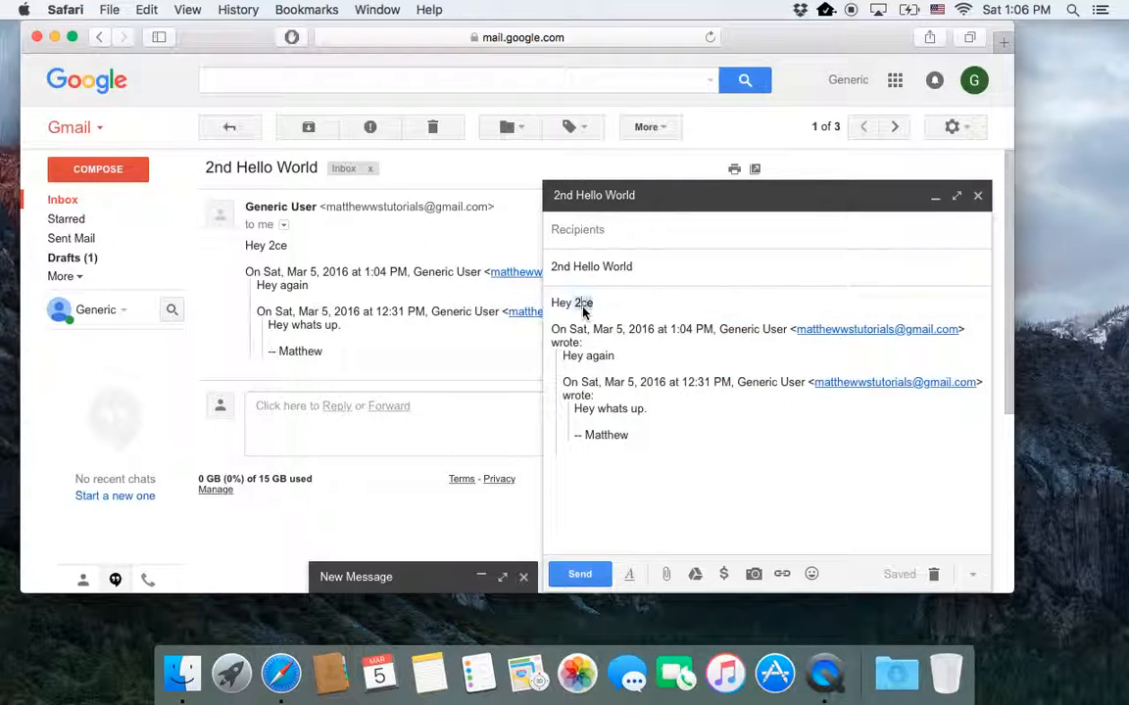
{"action": "double_click", "coordinate": [584, 302]}
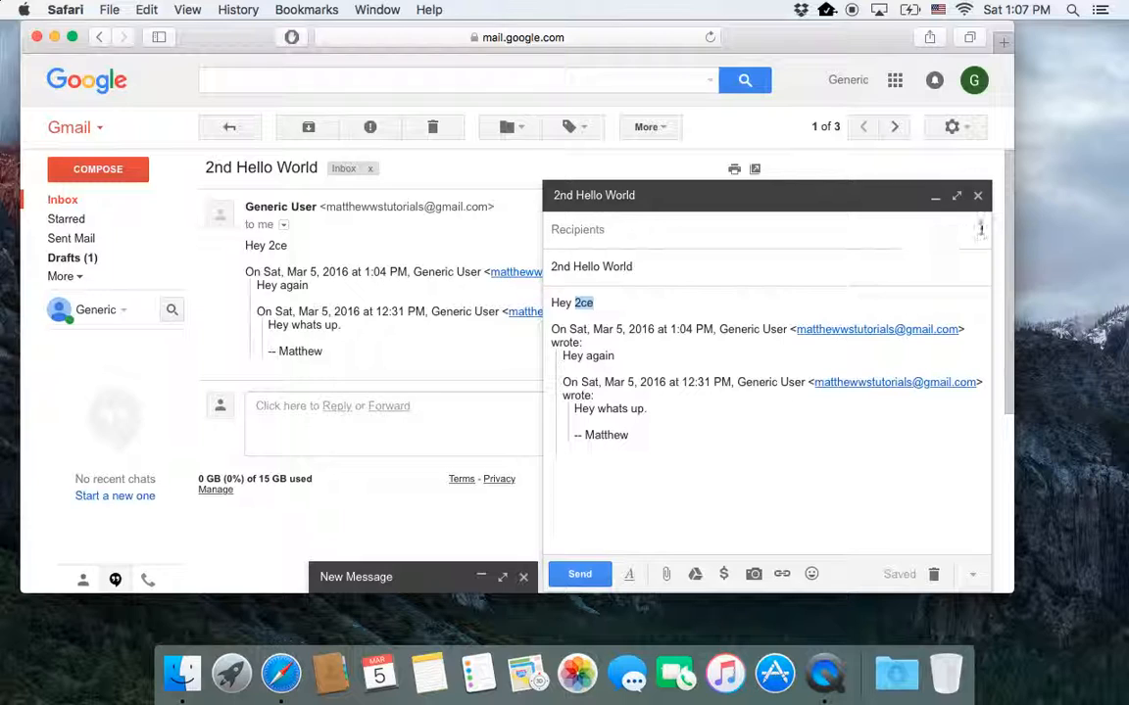
{"action": "left_click", "coordinate": [580, 574]}
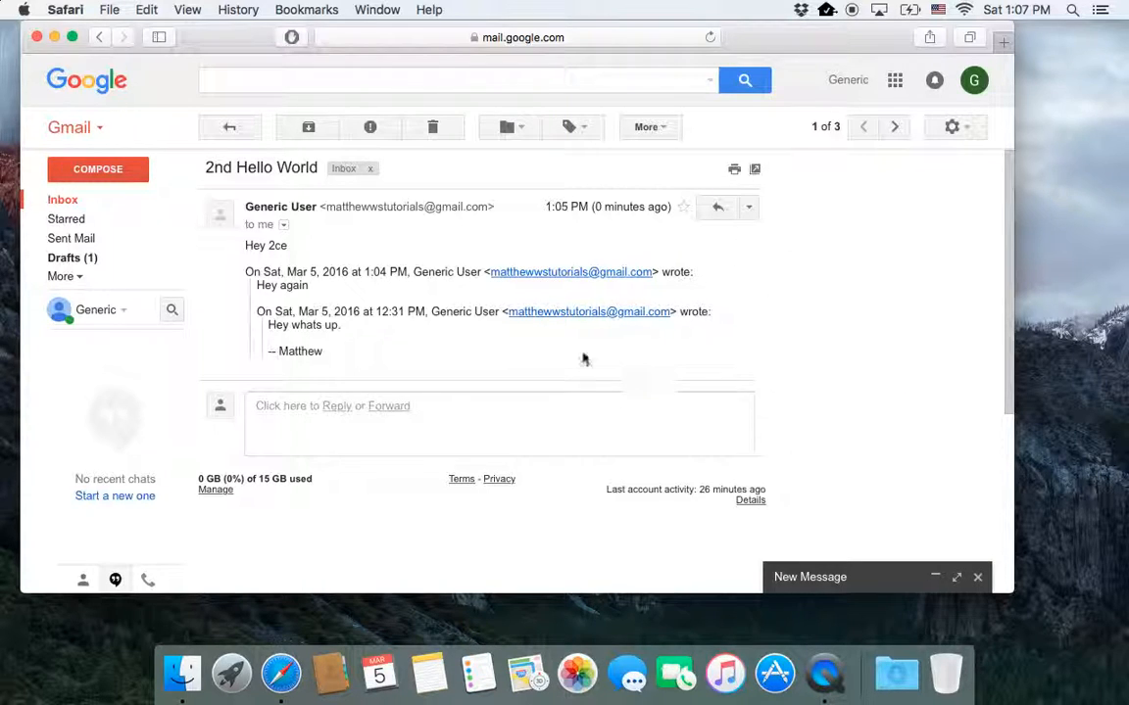
{"action": "mouse_move", "coordinate": [302, 237]}
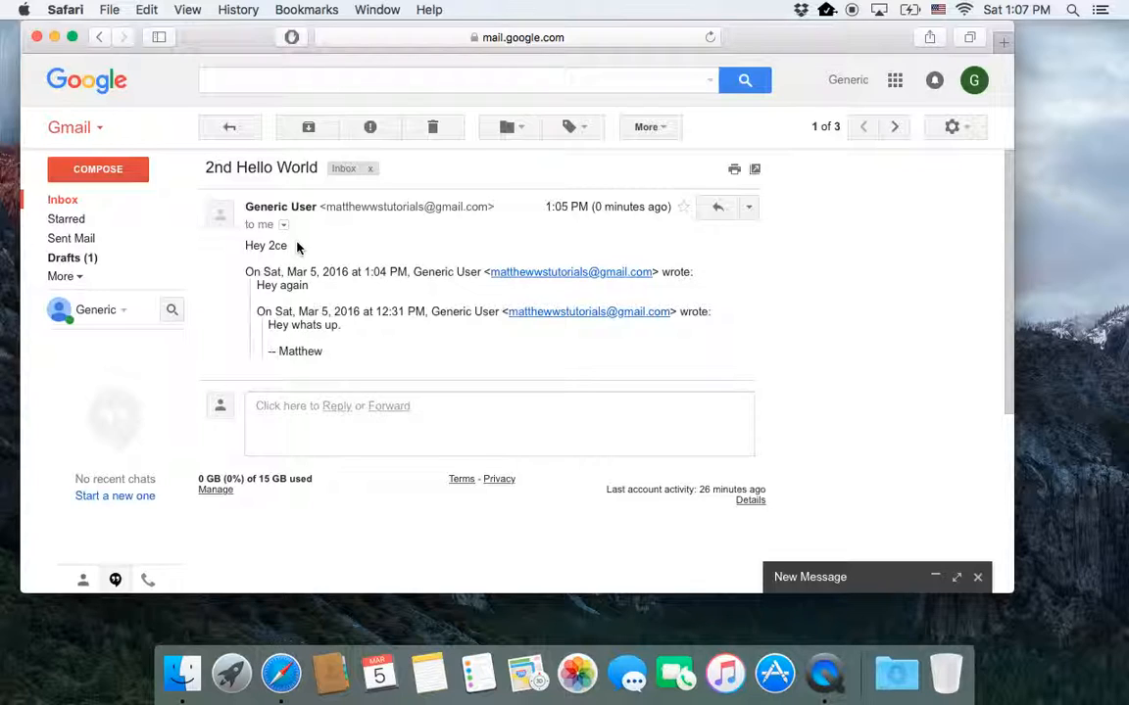
{"action": "mouse_move", "coordinate": [372, 290]}
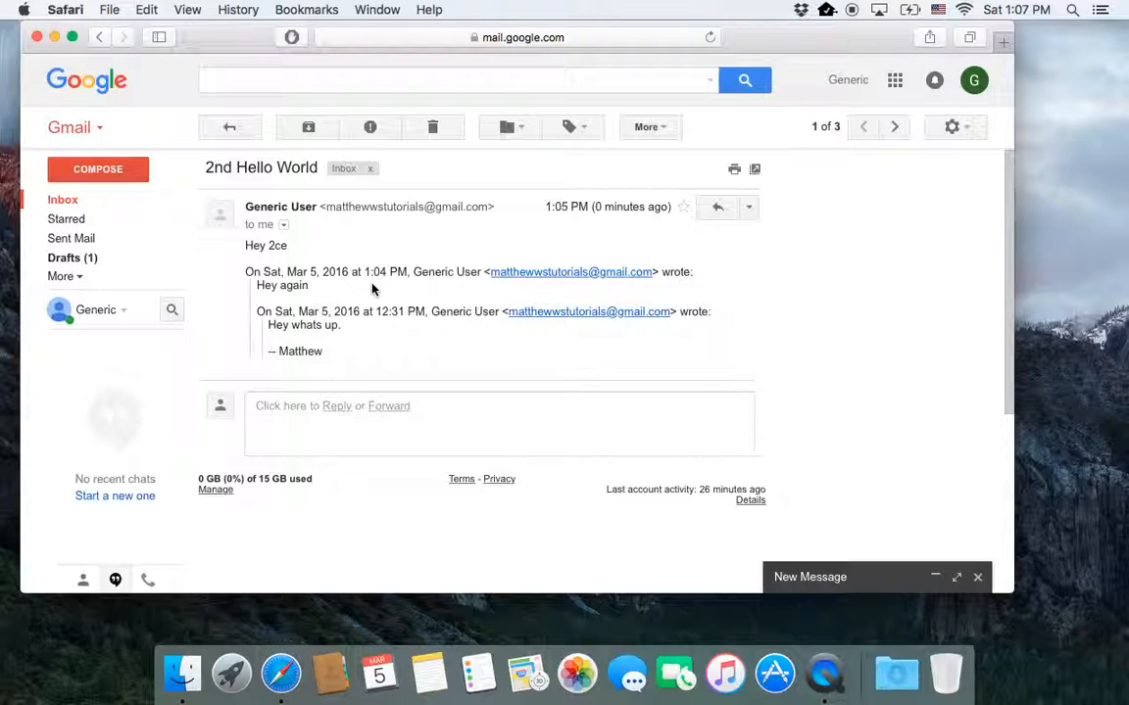